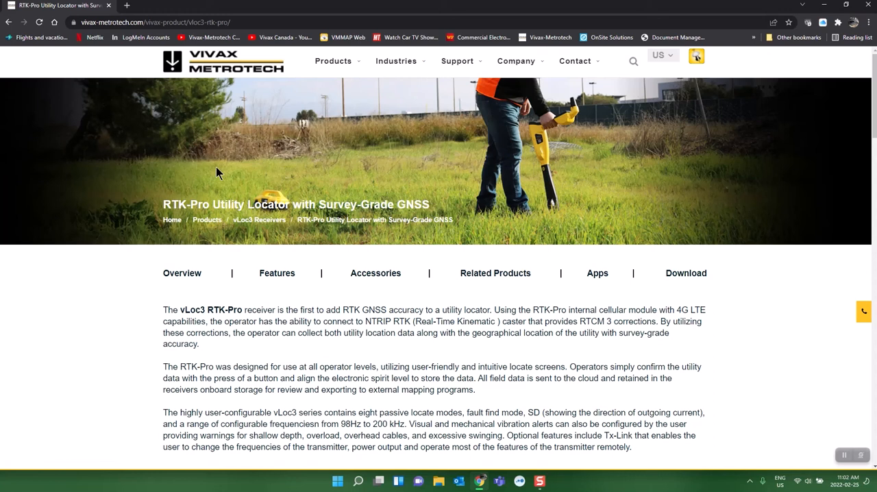
# Step: Reach the MyLocator3 App page via Products > Apps – Mobile and Desktop and scroll to Download
pyautogui.click(335, 60)
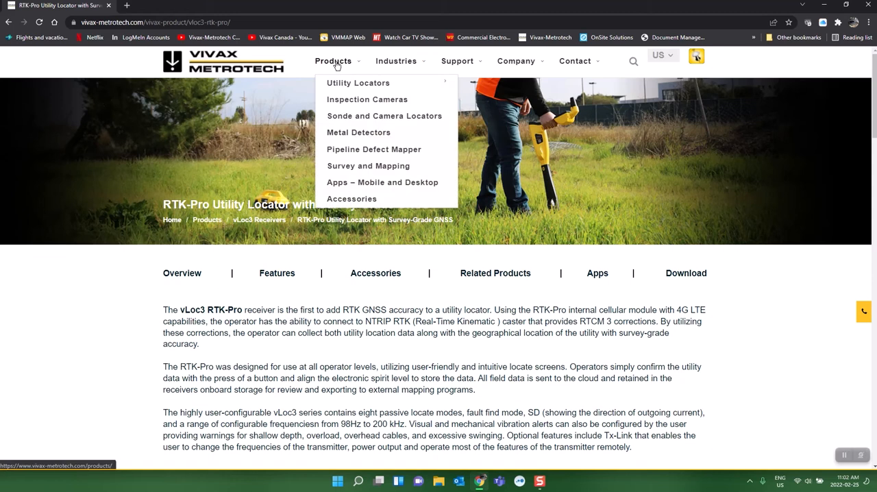
pyautogui.moveTo(377, 181)
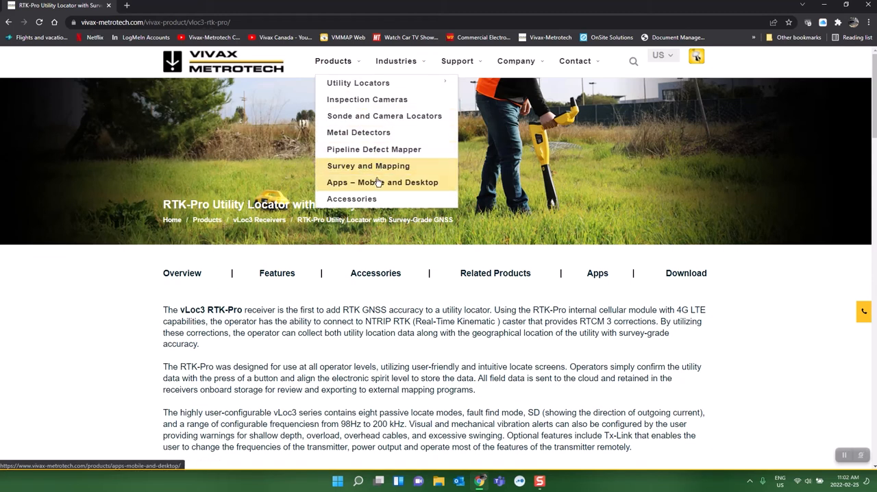
pyautogui.moveTo(382, 181)
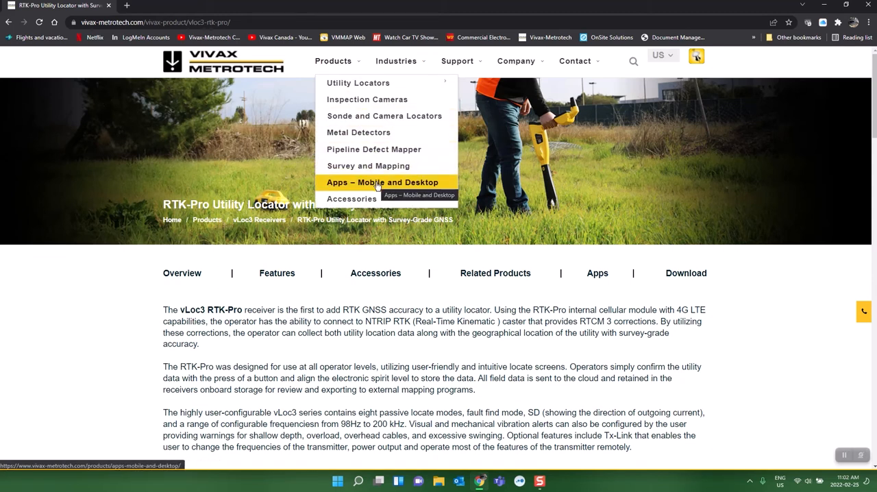
pyautogui.click(381, 181)
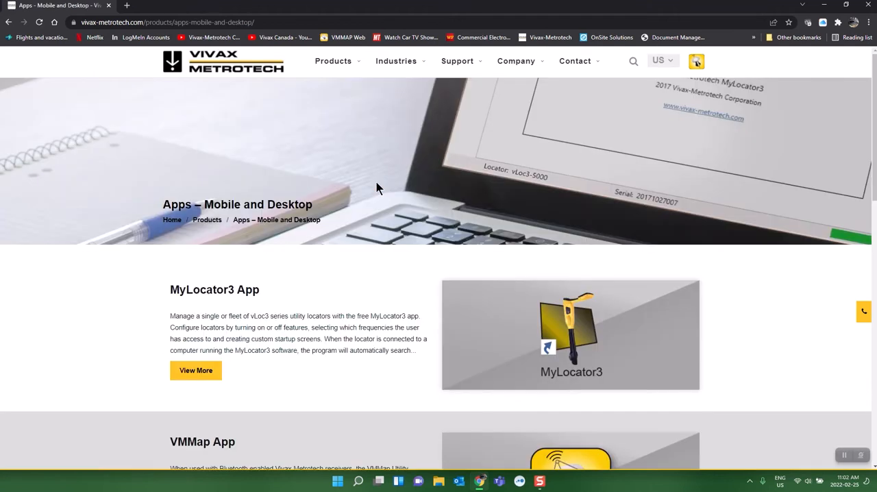
pyautogui.moveTo(134, 304)
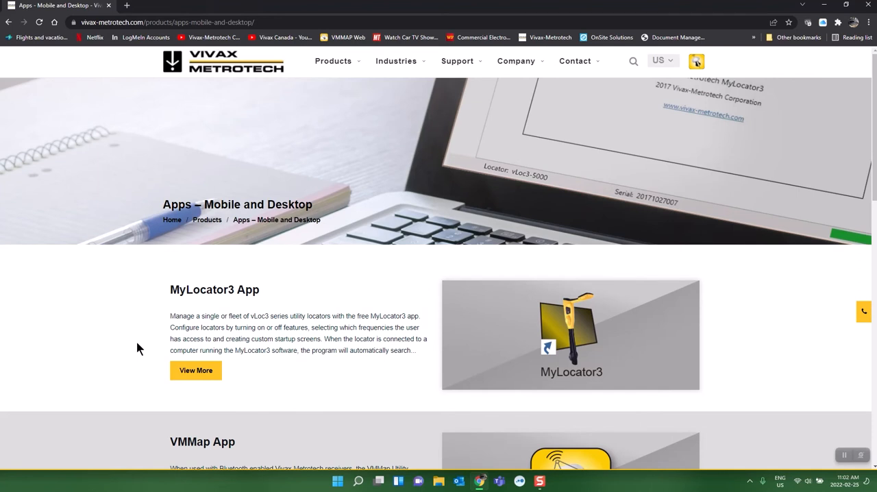
pyautogui.click(196, 370)
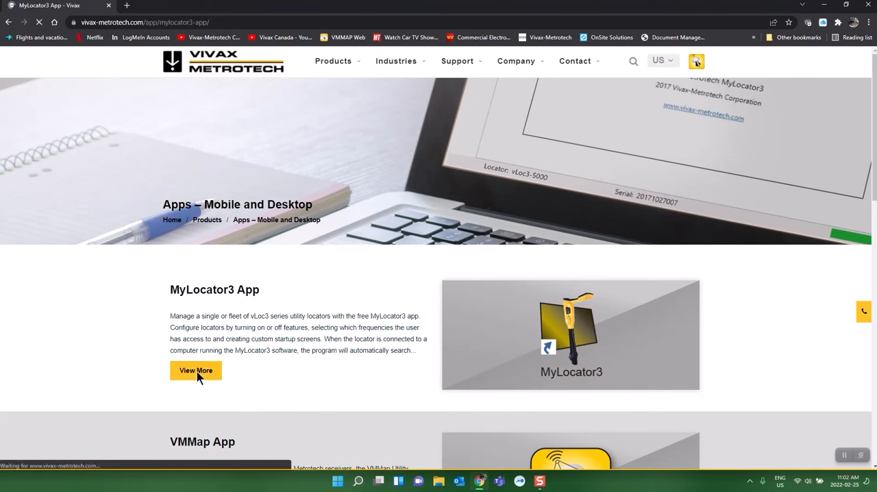
pyautogui.click(194, 370)
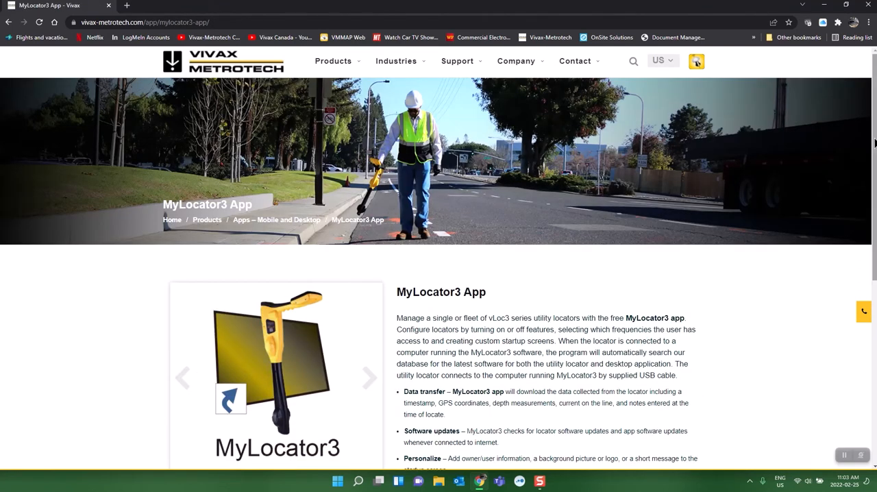
pyautogui.scroll(-3)
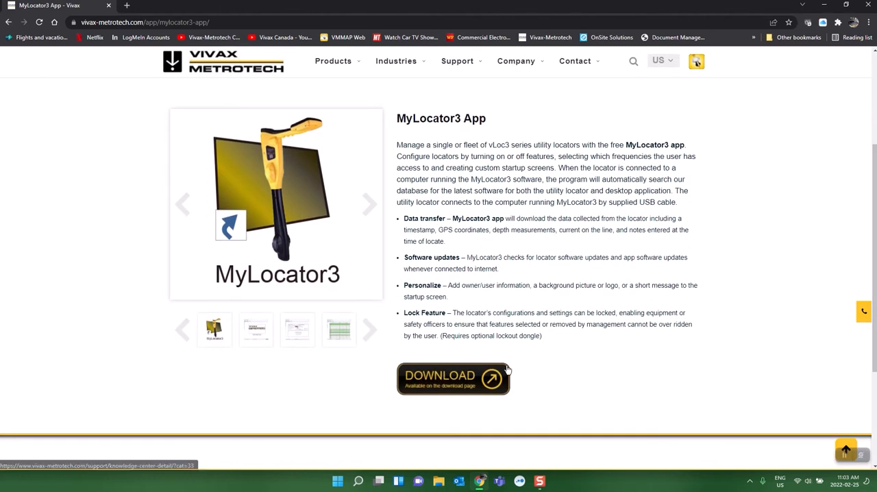
pyautogui.moveTo(482, 381)
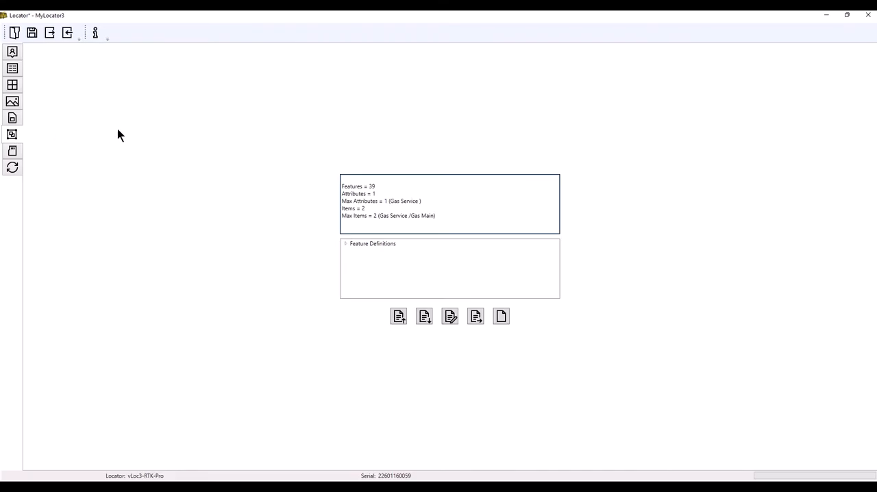
pyautogui.moveTo(189, 130)
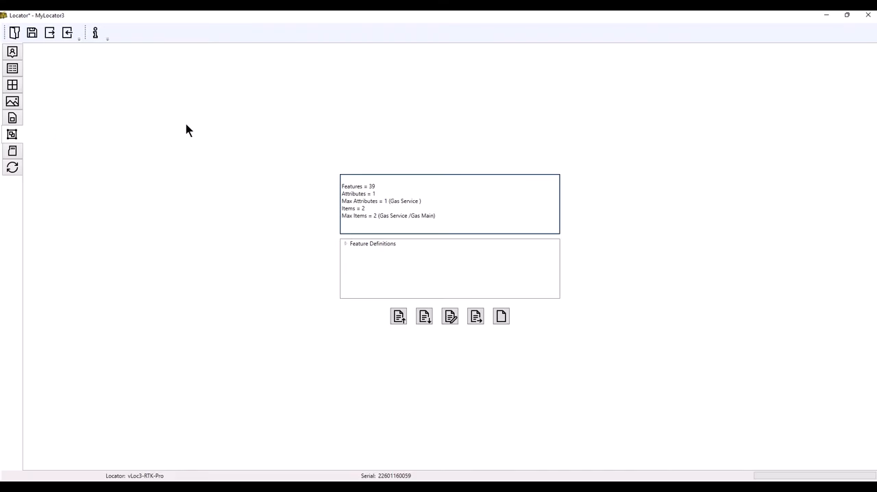
pyautogui.moveTo(233, 208)
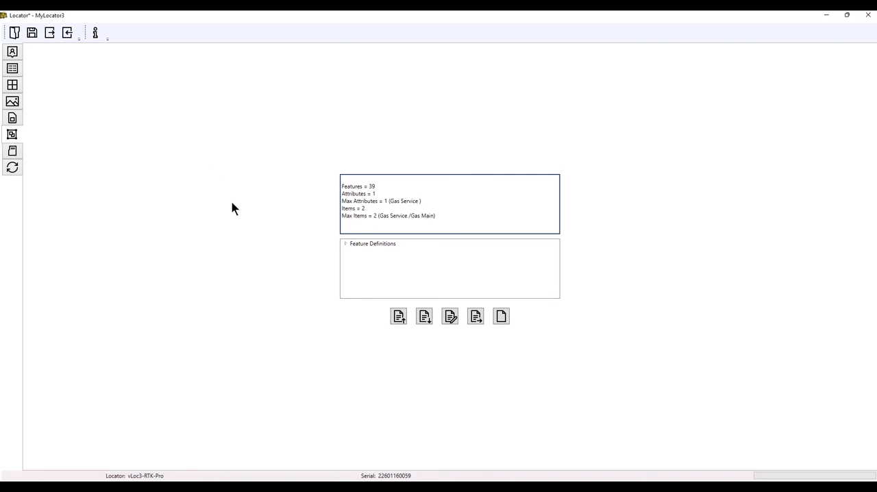
pyautogui.moveTo(242, 218)
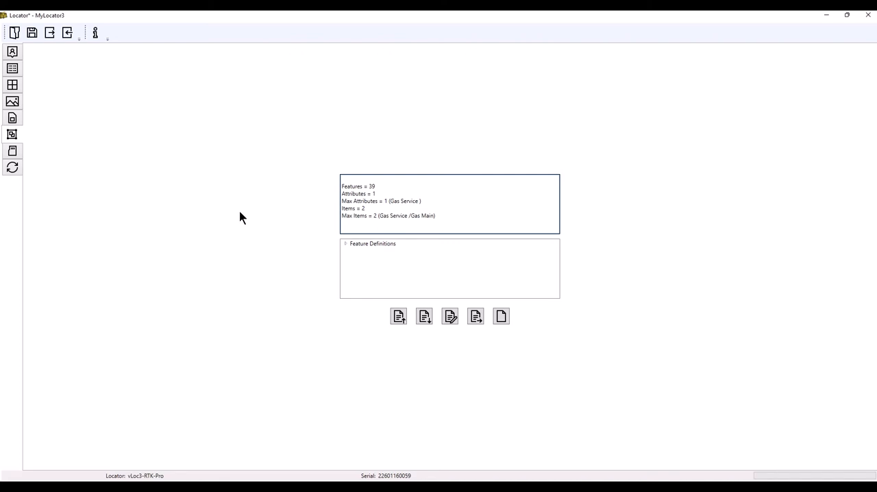
pyautogui.moveTo(359, 198)
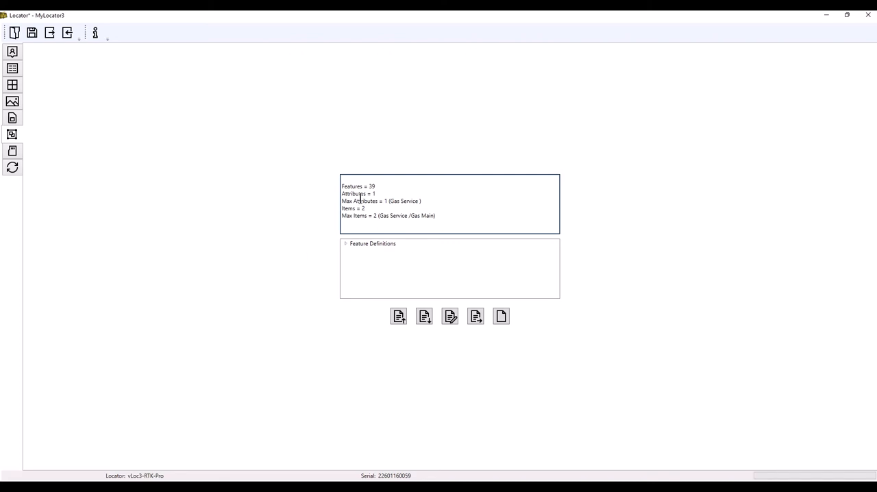
pyautogui.moveTo(309, 236)
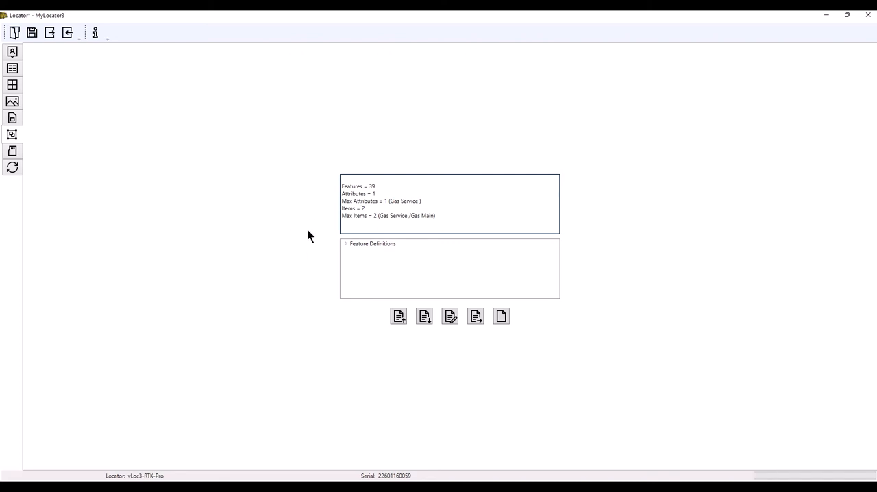
pyautogui.moveTo(518, 326)
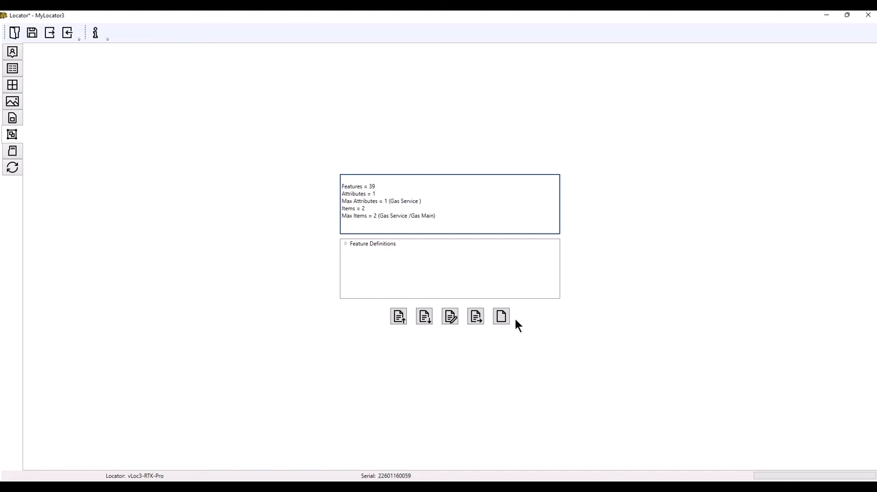
pyautogui.moveTo(501, 315)
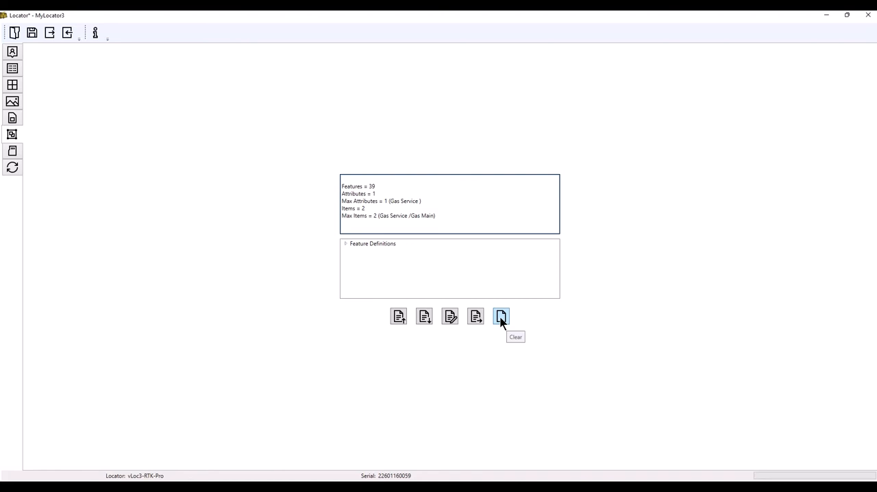
pyautogui.moveTo(476, 315)
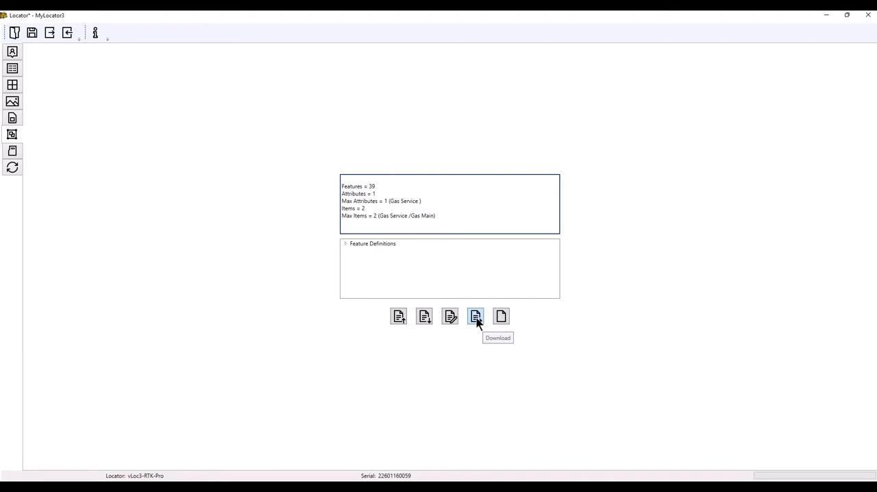
pyautogui.moveTo(424, 316)
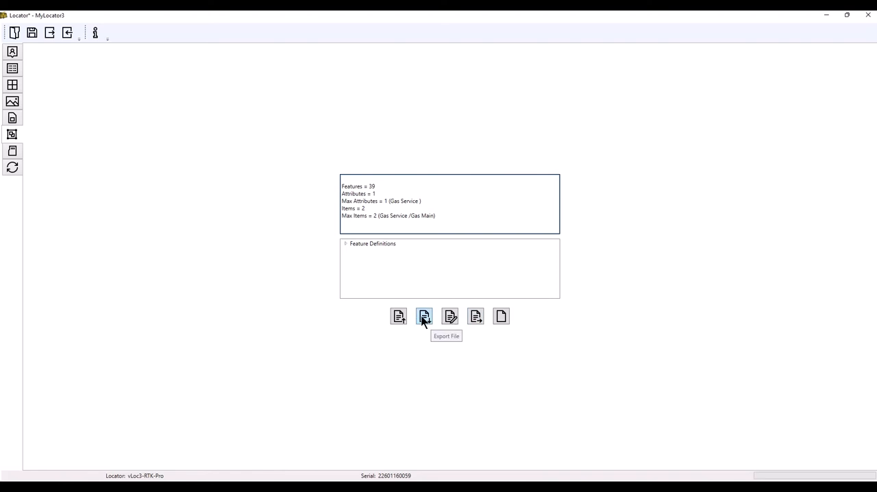
pyautogui.moveTo(403, 350)
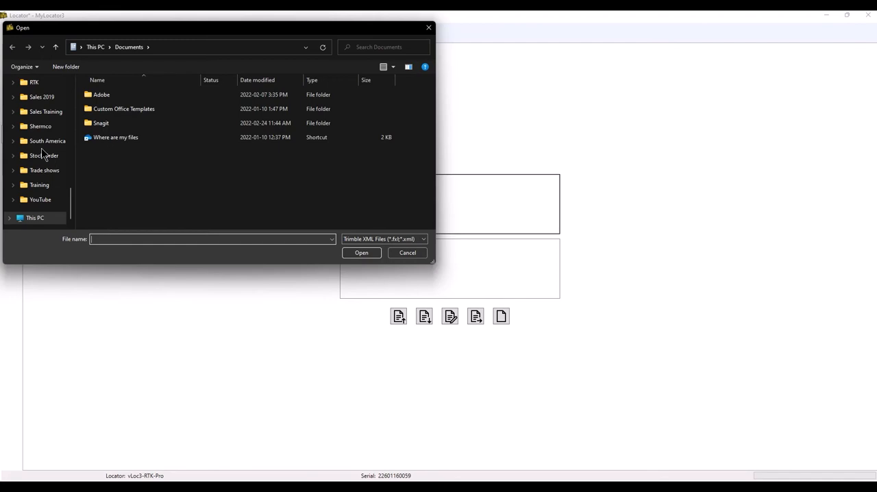
pyautogui.moveTo(203, 176)
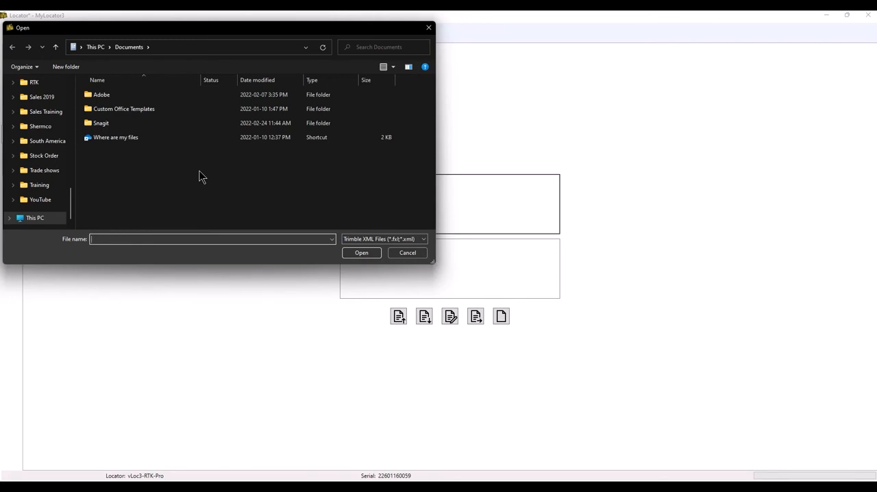
# Step: Bring up the Trimble XML file dialog from the Feature Definitions panel
pyautogui.click(408, 252)
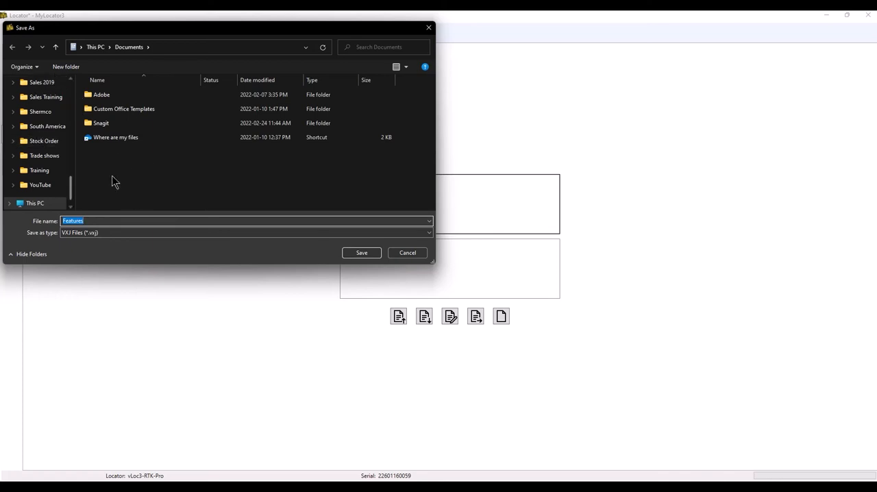
# Step: Create a new Feature codes folder on the Desktop of the C: drive and enter it
pyautogui.click(51, 203)
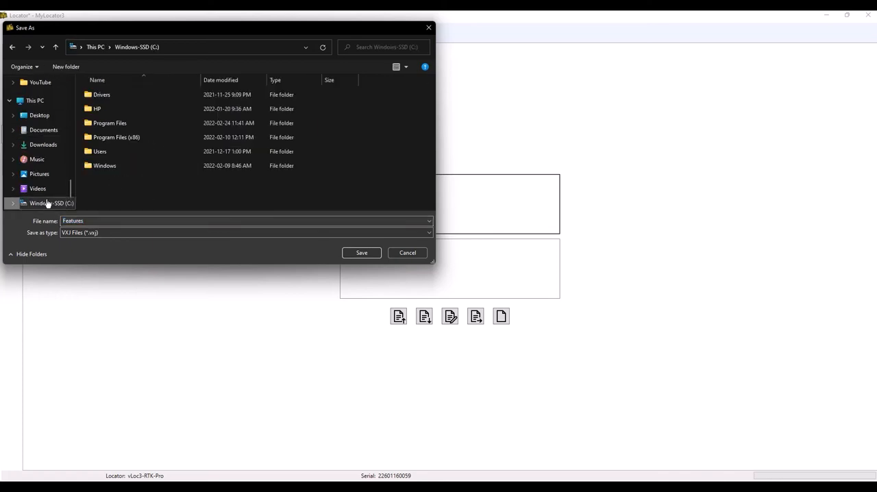
pyautogui.click(39, 115)
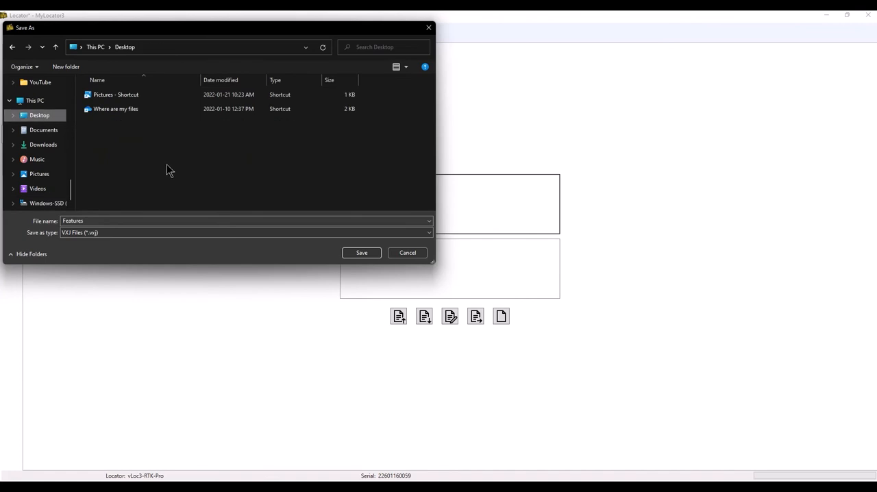
pyautogui.rightClick(170, 170)
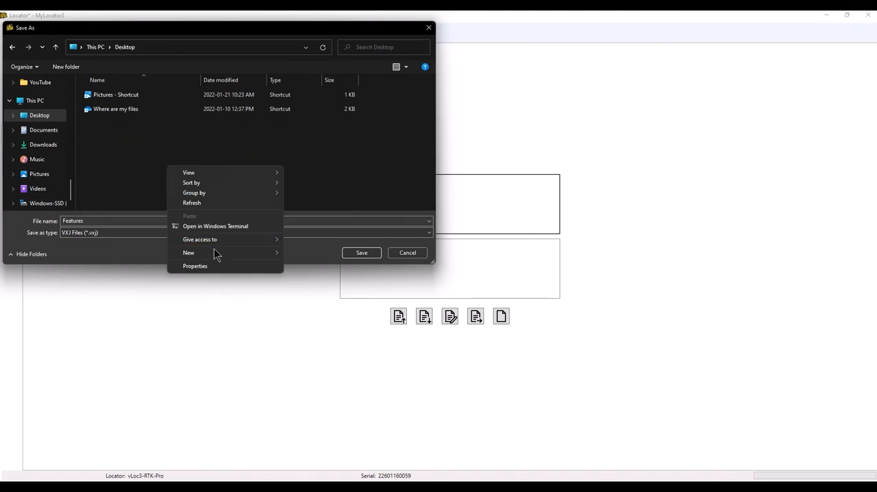
pyautogui.click(189, 252)
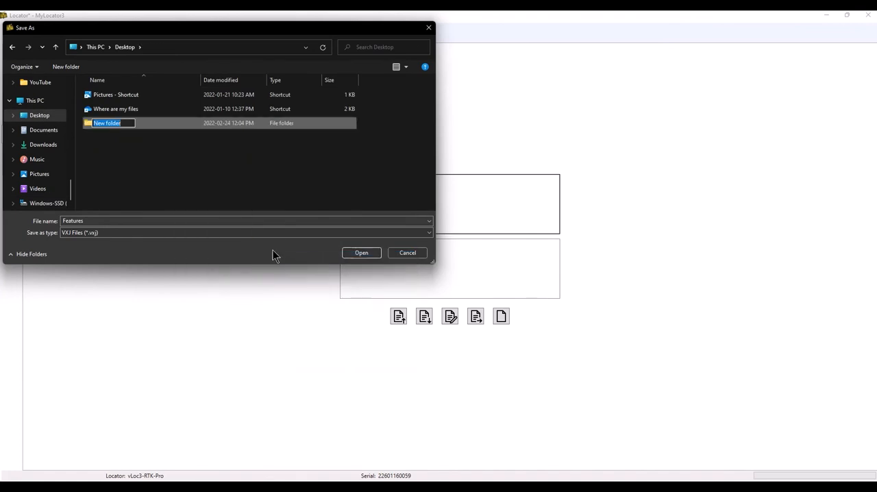
pyautogui.write('Feature')
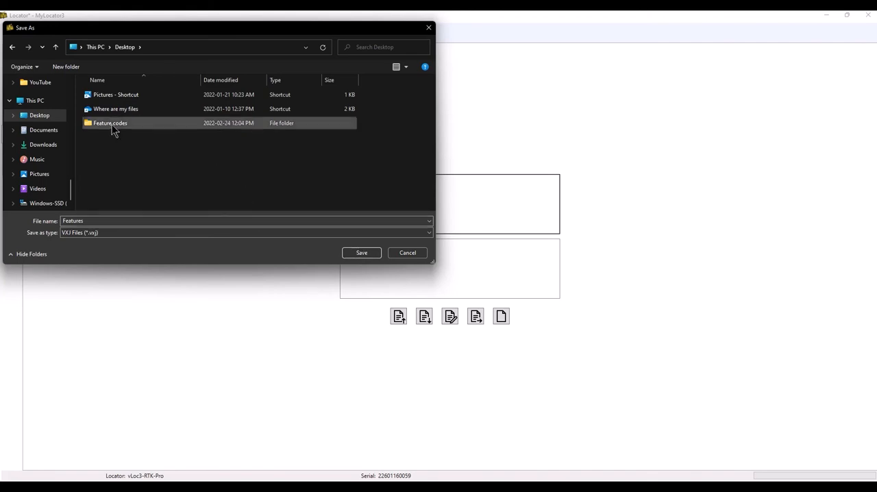
pyautogui.doubleClick(110, 124)
pyautogui.write(' V1')
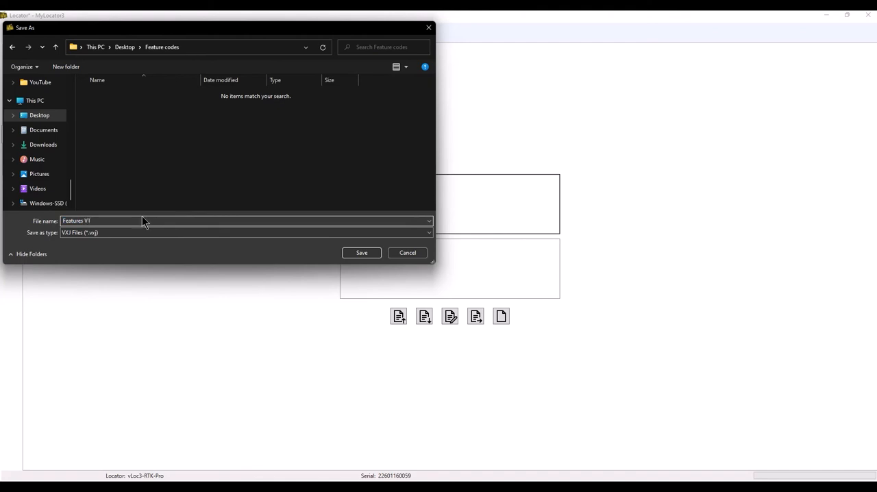
# Step: Save the feature definitions there as Features V1
pyautogui.click(361, 252)
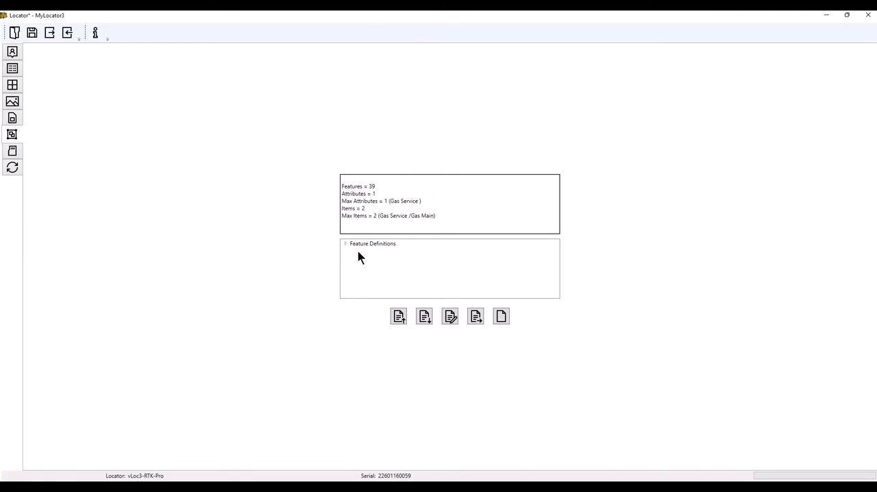
pyautogui.moveTo(357, 255)
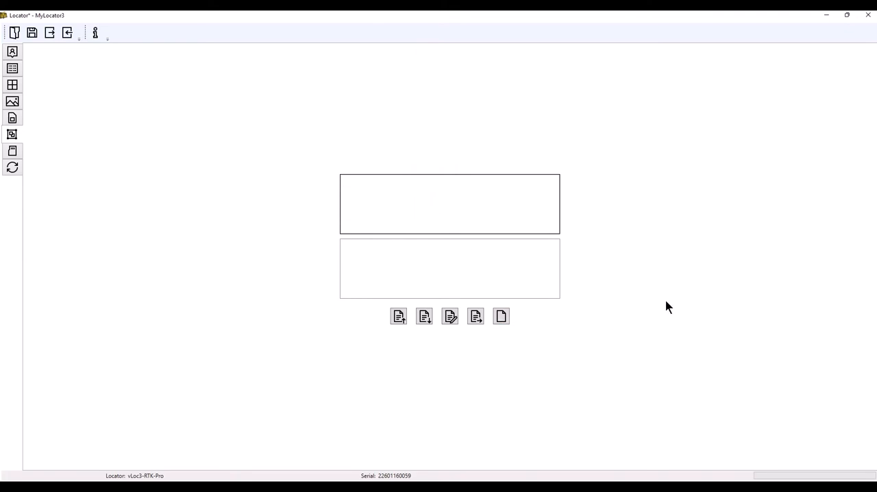
pyautogui.moveTo(652, 310)
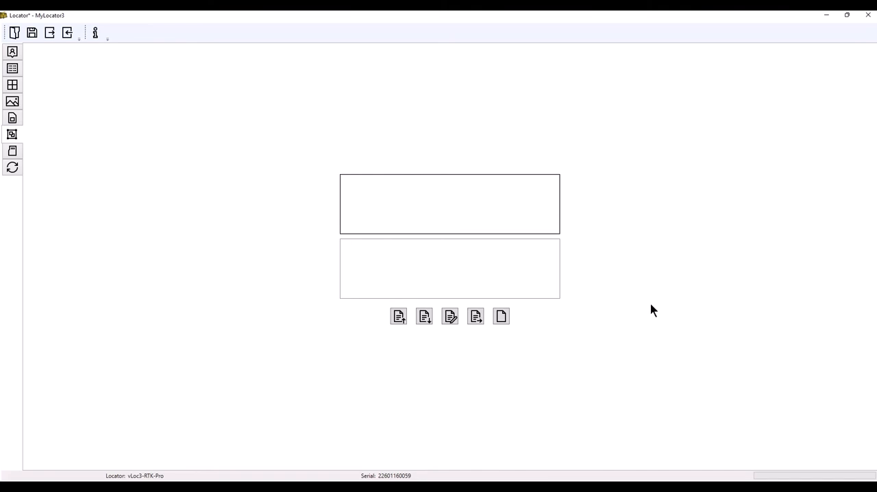
pyautogui.moveTo(450, 316)
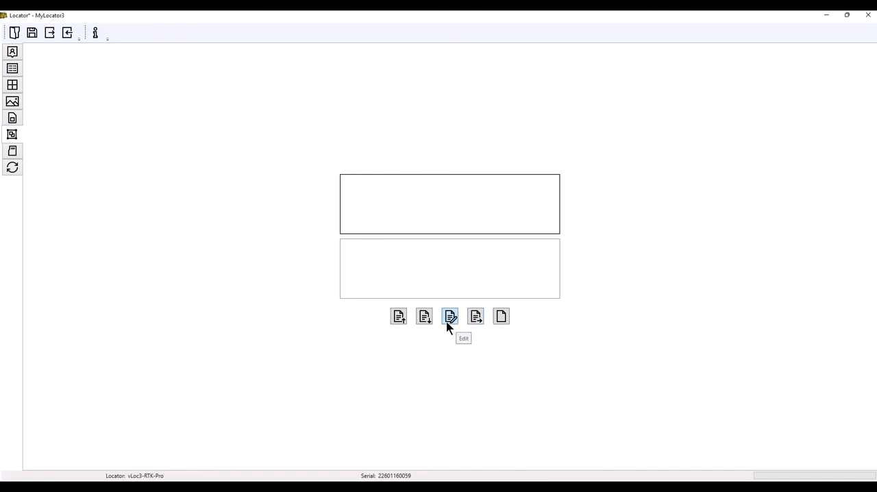
# Step: Load Features V1.vxj (VXJ file type) from the Feature codes folder, then clear the summary panels
pyautogui.click(398, 315)
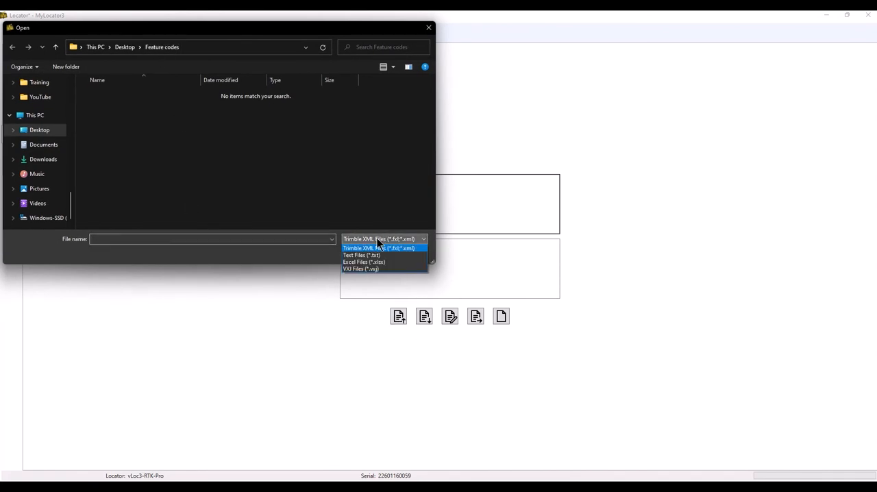
pyautogui.click(361, 269)
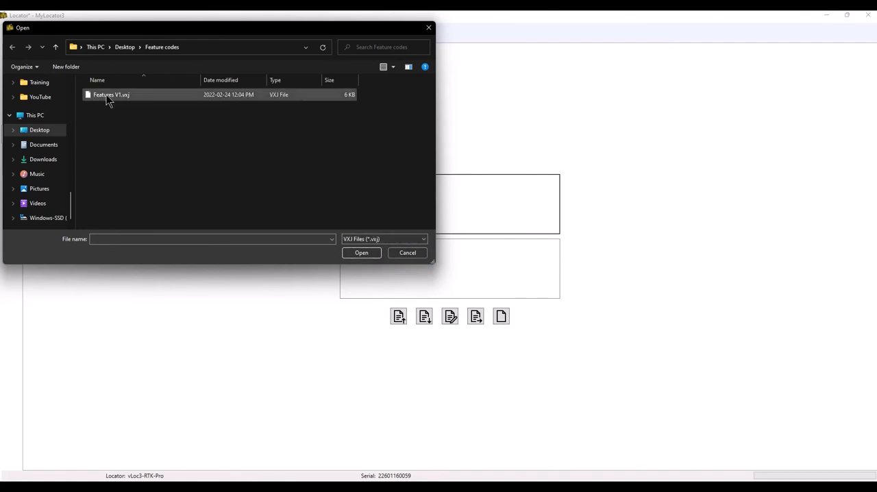
pyautogui.click(111, 94)
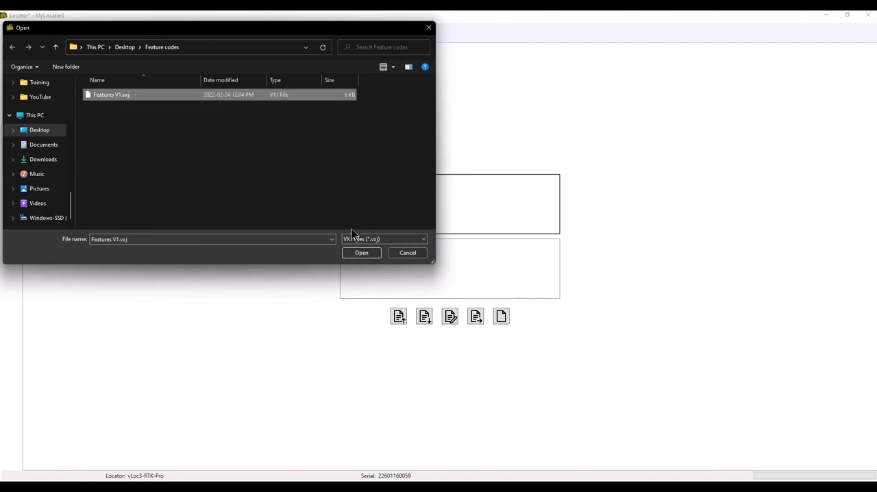
pyautogui.click(362, 252)
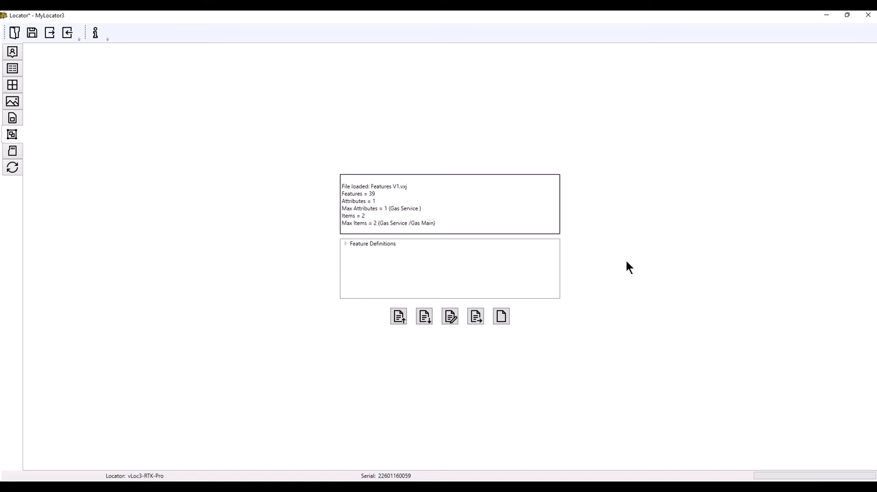
pyautogui.moveTo(595, 285)
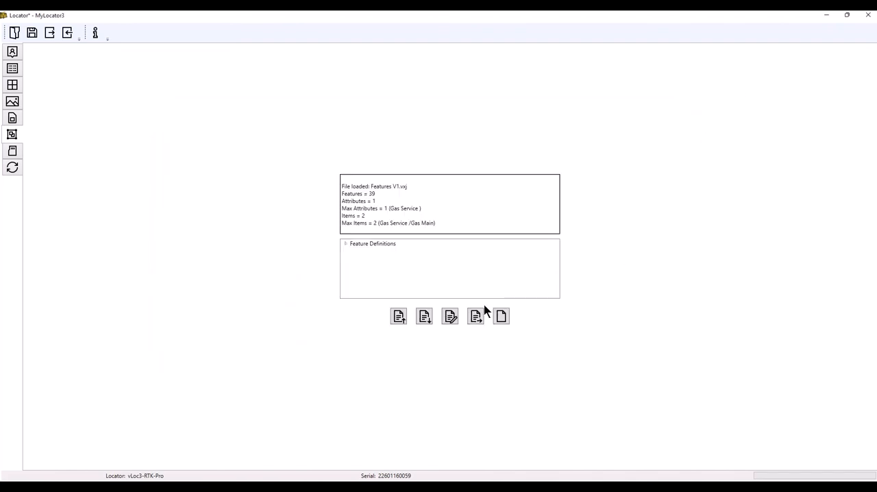
pyautogui.click(502, 315)
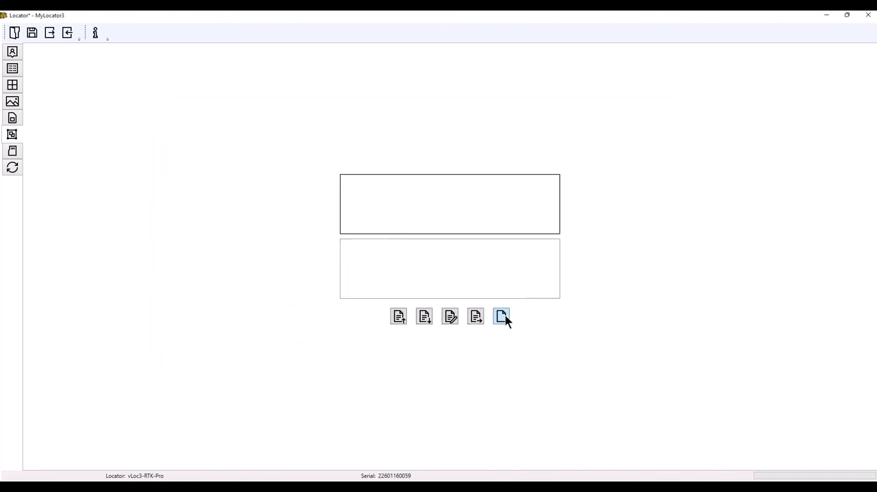
# Step: In the Features table enter Gas Main (GM) and Gas Service (GS), correcting the misspelled name
pyautogui.click(501, 315)
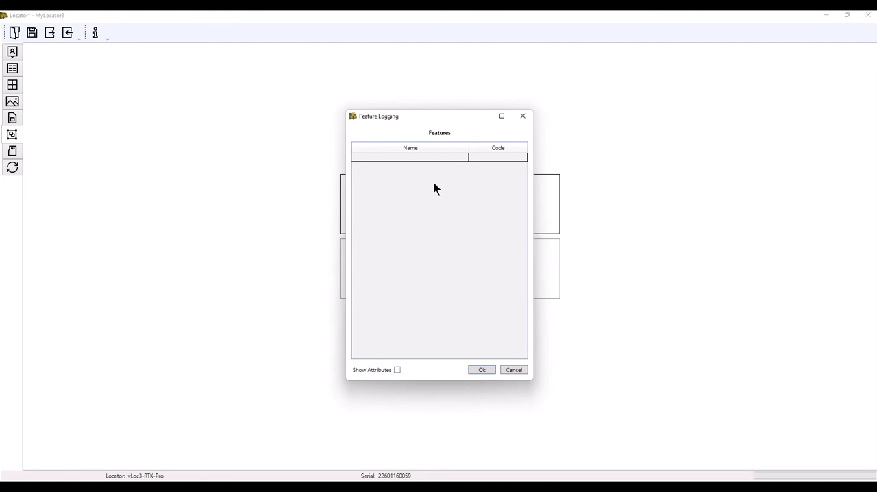
pyautogui.moveTo(435, 173)
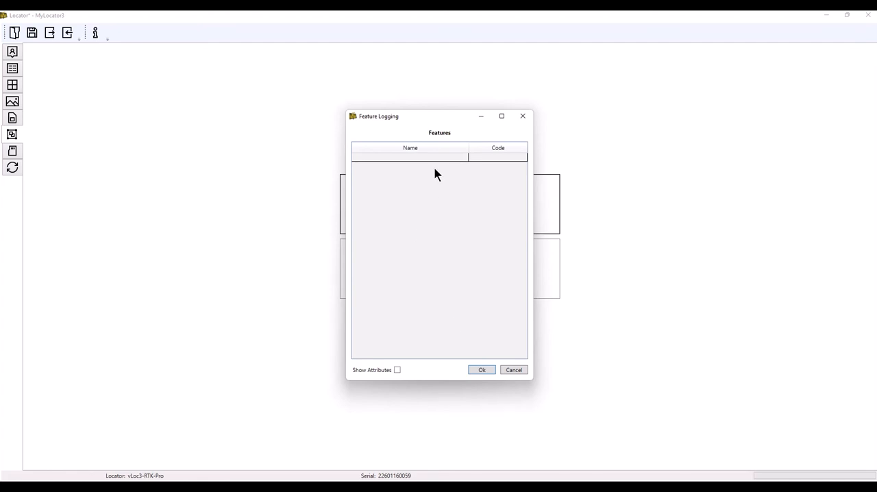
pyautogui.click(410, 158)
pyautogui.write('Gas Main')
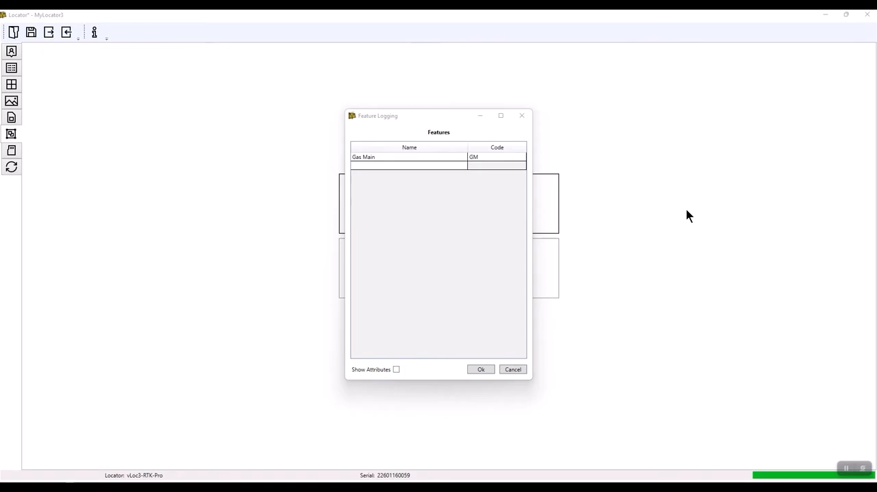
pyautogui.click(391, 165)
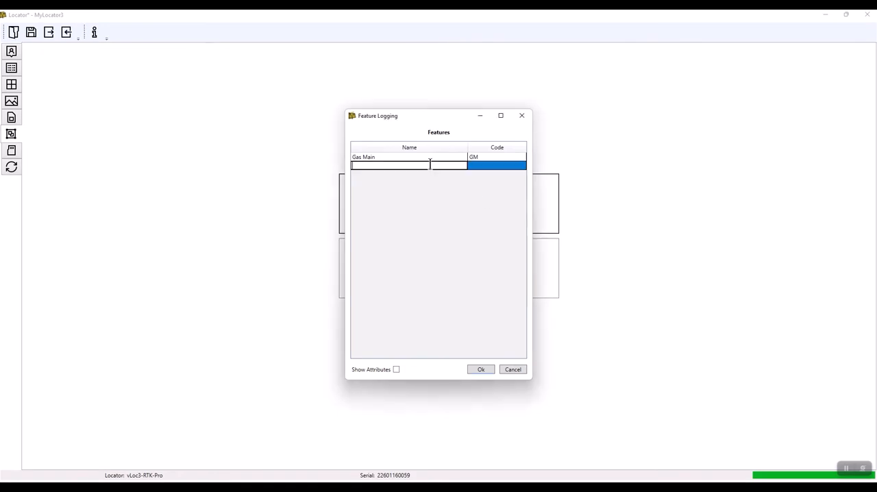
pyautogui.write('Gase Service')
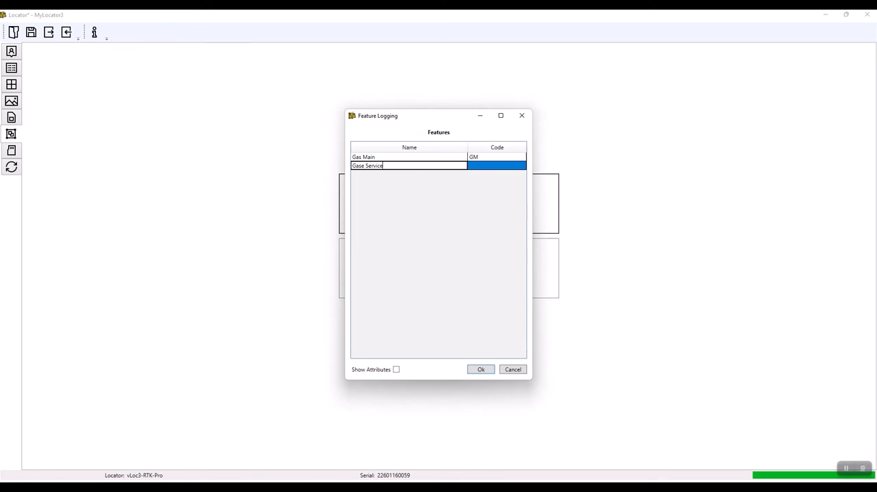
pyautogui.click(432, 169)
pyautogui.write('GS')
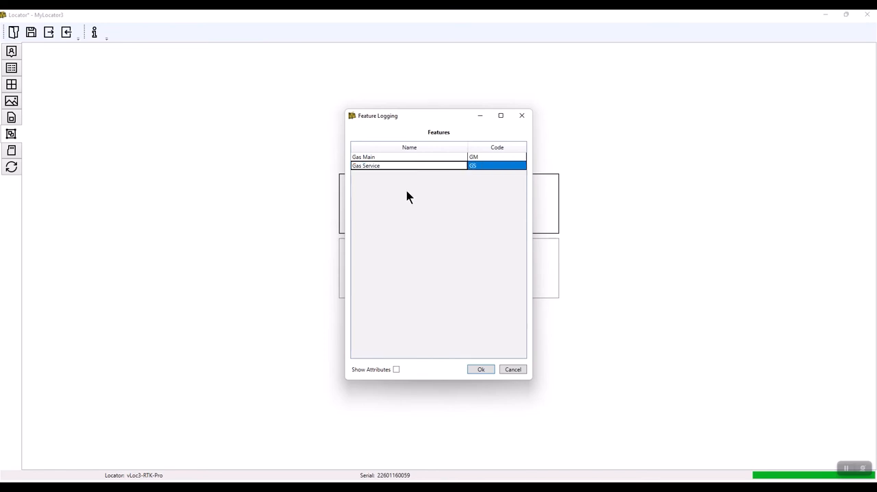
pyautogui.moveTo(469, 180)
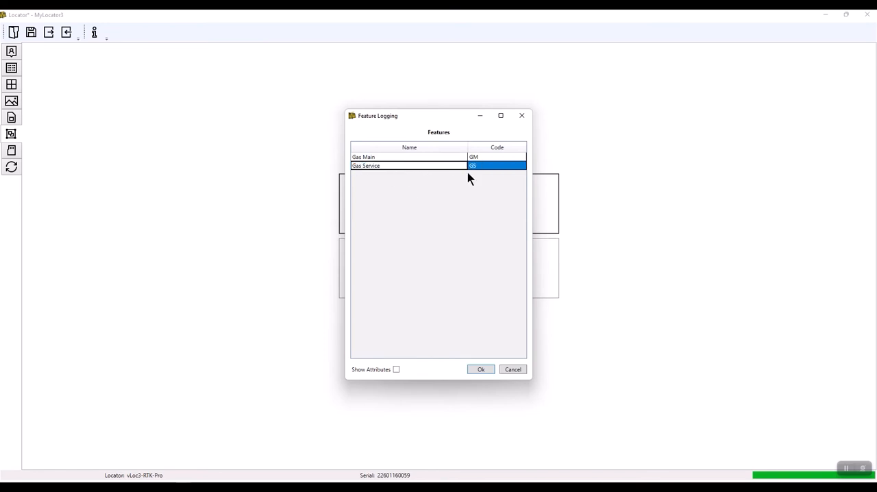
pyautogui.click(408, 164)
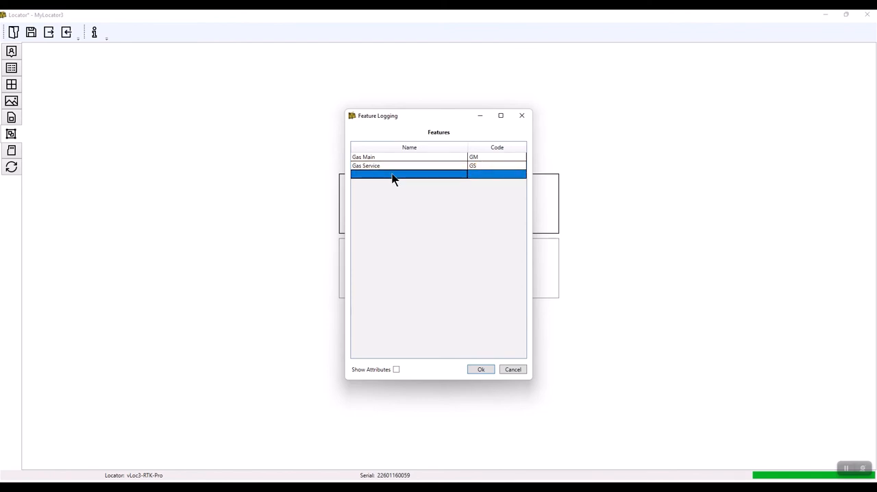
# Step: Add Power Primary (PP) and Power Secondary (PS) to the Features table
pyautogui.write('Pol')
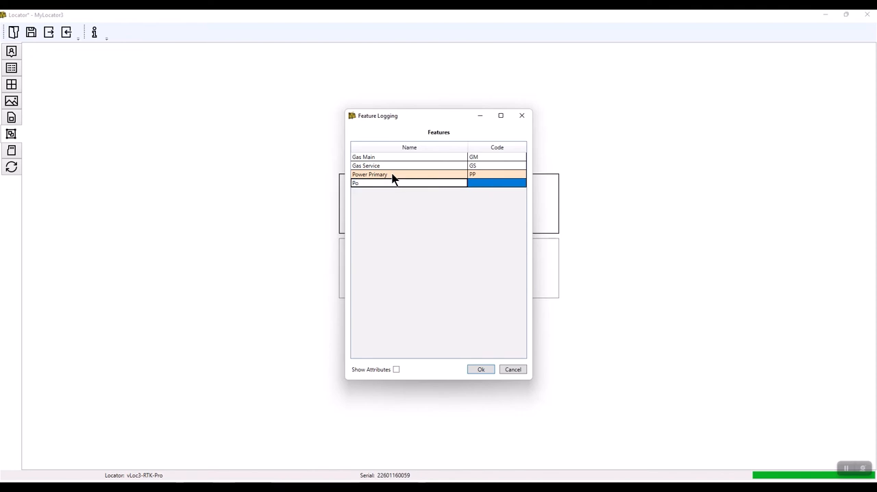
pyautogui.write('wer Seconda')
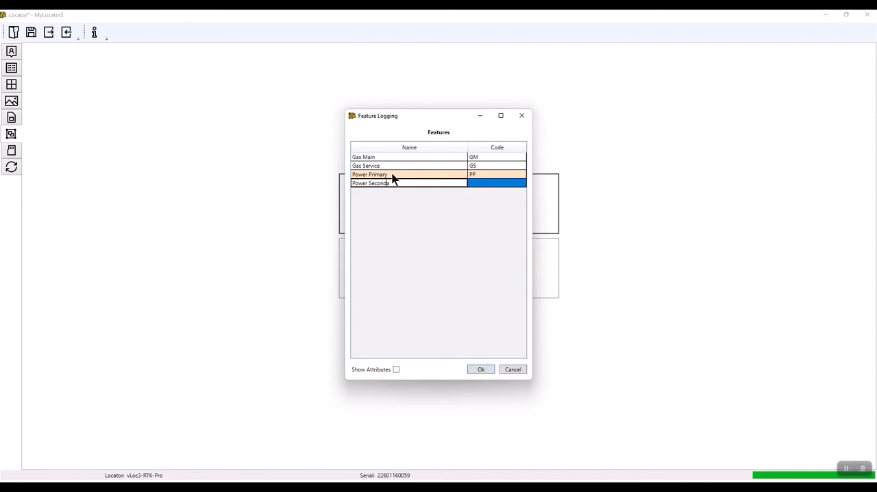
pyautogui.click(372, 184)
pyautogui.write('PS')
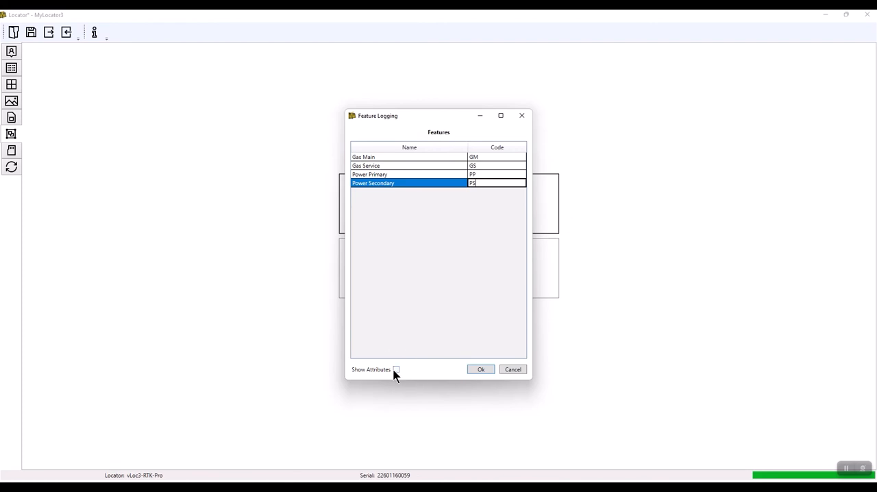
# Step: Give Gas Service a list attribute Pipe Type described as What Material
pyautogui.click(396, 370)
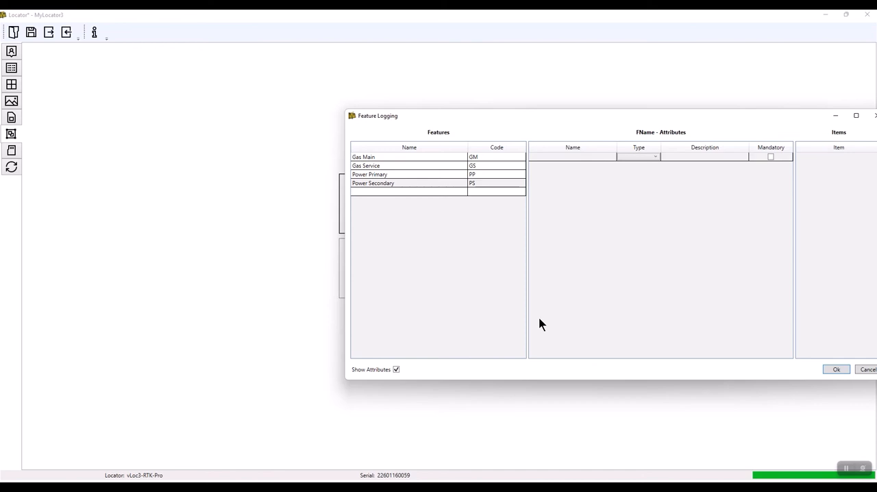
pyautogui.moveTo(500, 123)
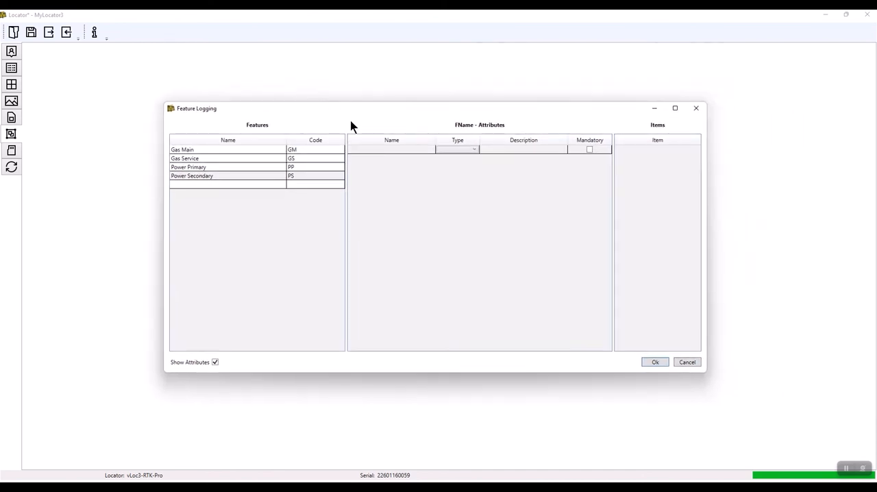
pyautogui.click(226, 159)
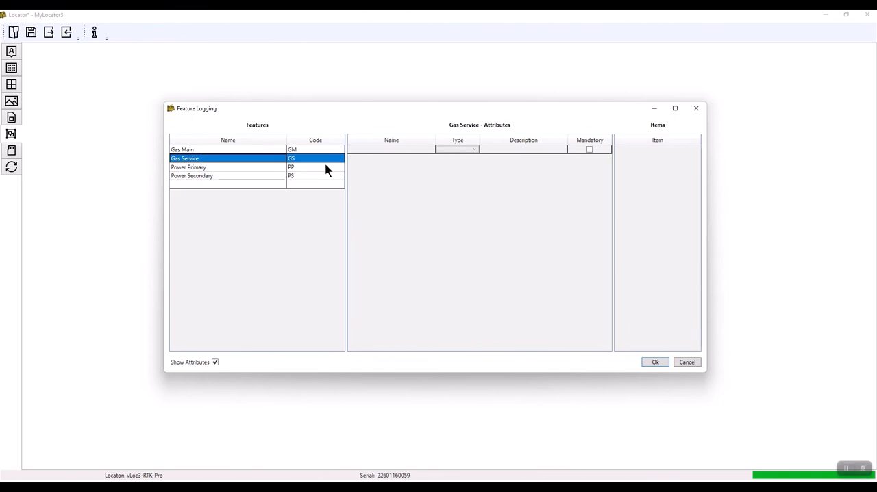
pyautogui.click(392, 149)
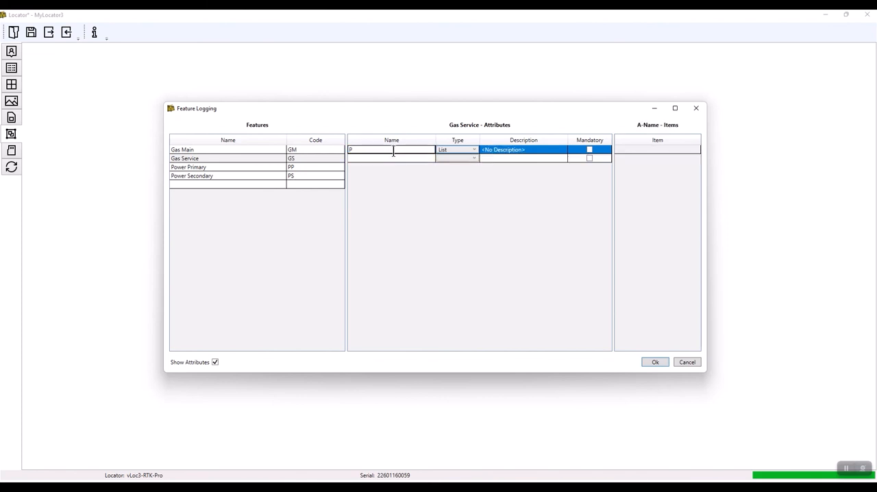
pyautogui.write('Pipe Type')
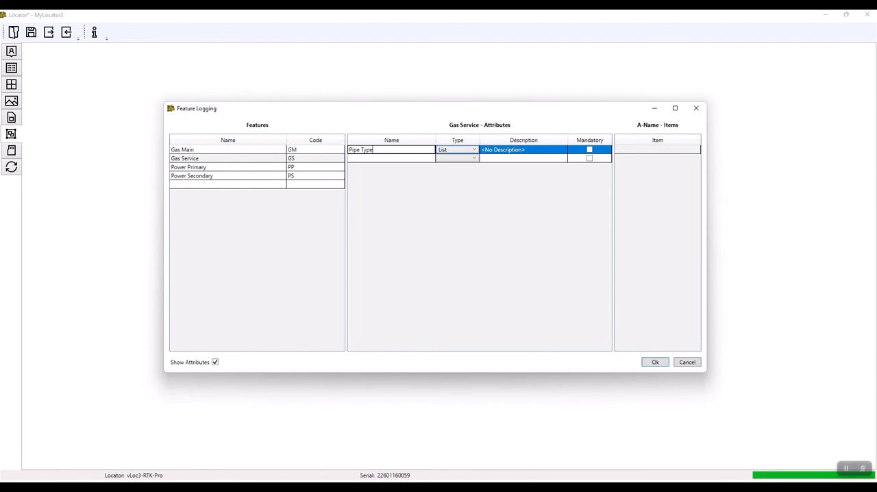
pyautogui.click(392, 149)
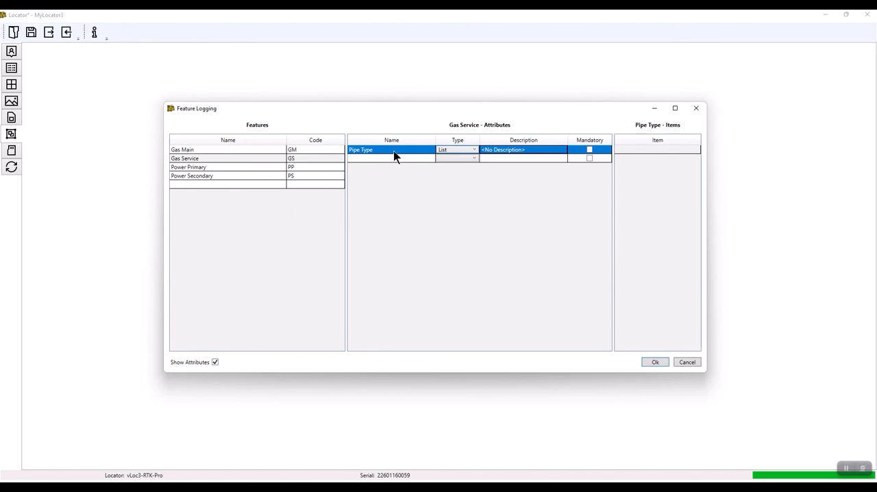
pyautogui.write('What Material')
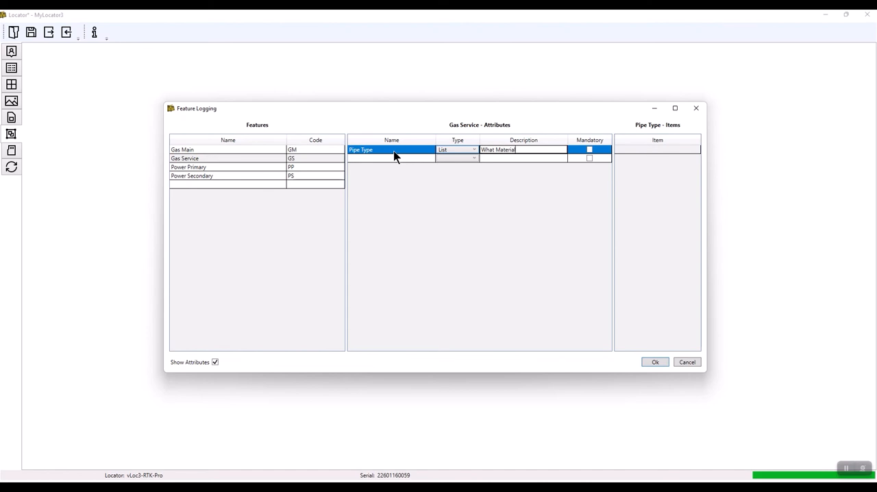
# Step: Make Pipe Type mandatory with items Plastic and Steel and apply the edits
pyautogui.click(590, 149)
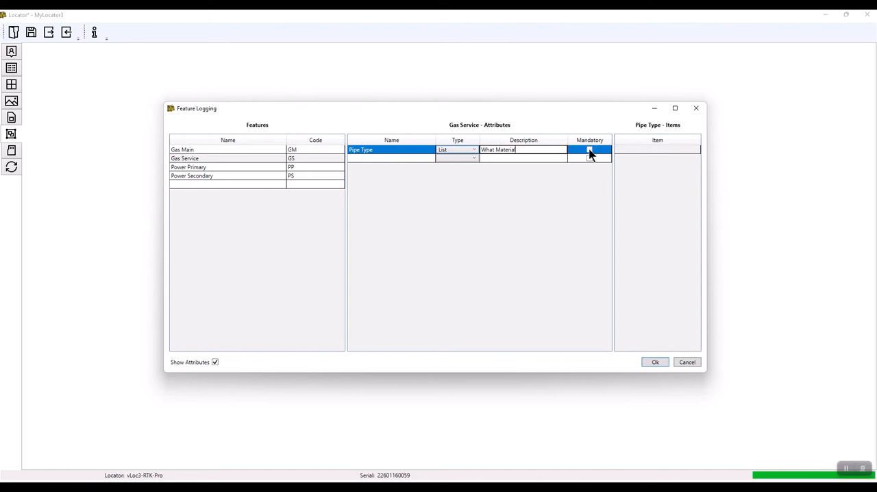
pyautogui.click(590, 150)
pyautogui.write('Plastic')
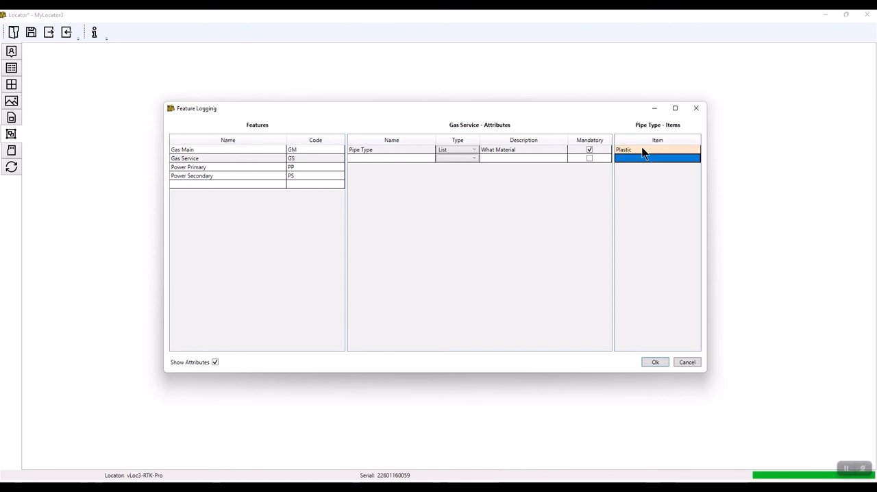
pyautogui.write('Steel')
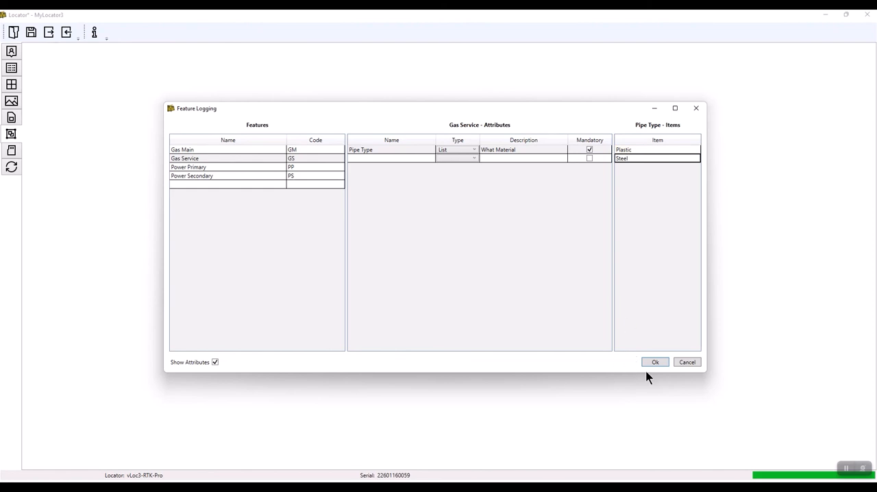
pyautogui.click(655, 362)
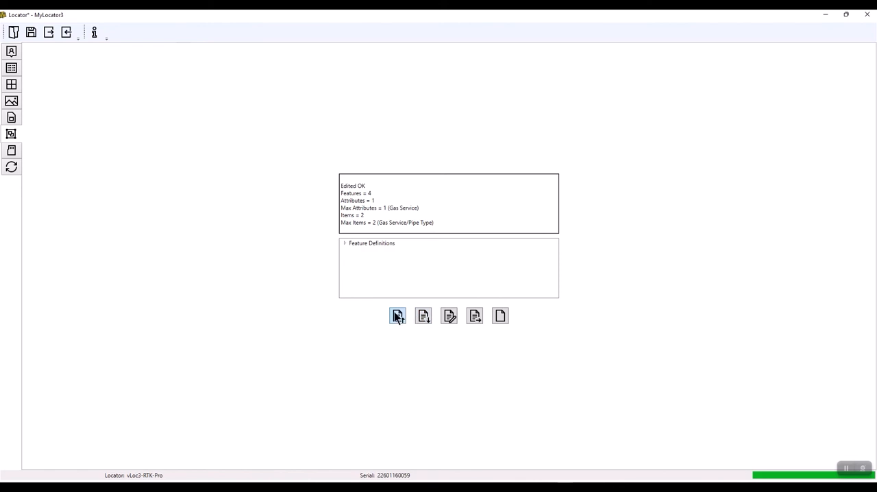
pyautogui.moveTo(423, 316)
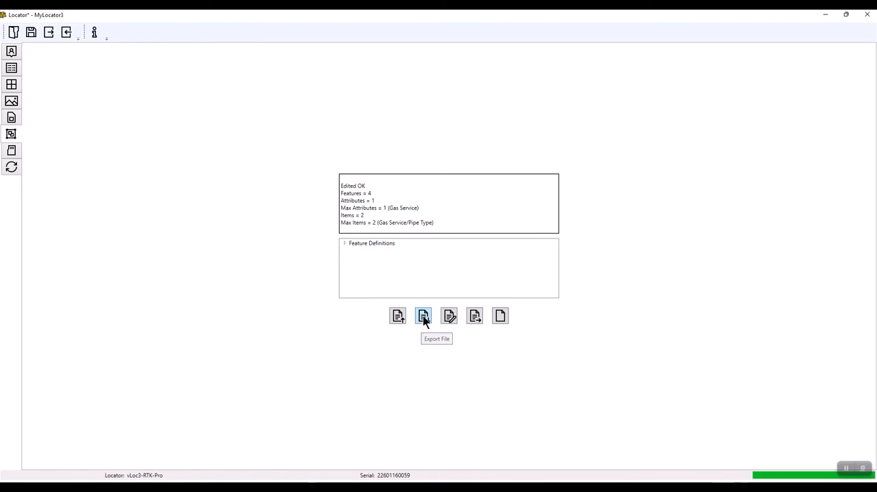
# Step: Export the edited definitions as Features V2.0 in the Feature codes folder
pyautogui.click(422, 315)
pyautogui.write('Features V2.0')
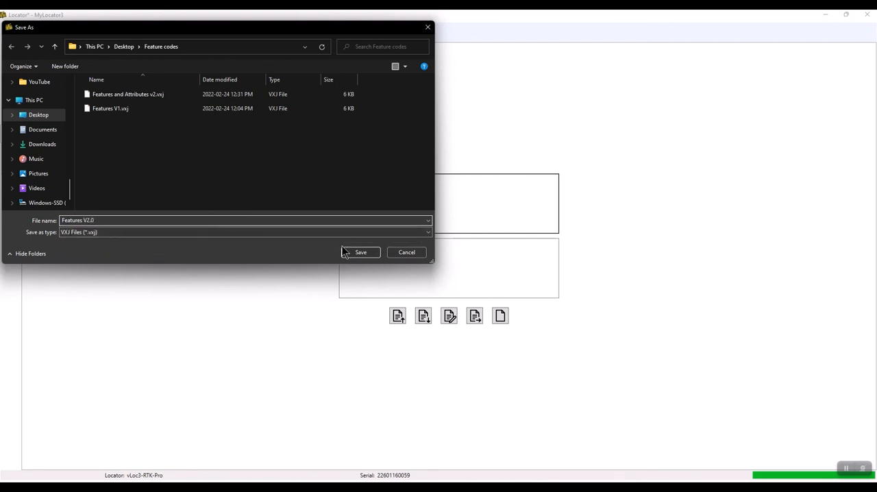
pyautogui.click(359, 252)
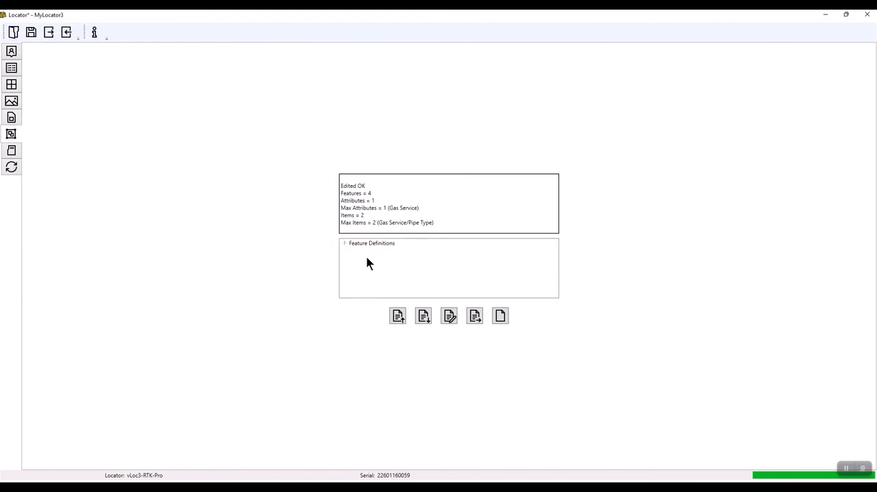
pyautogui.click(398, 316)
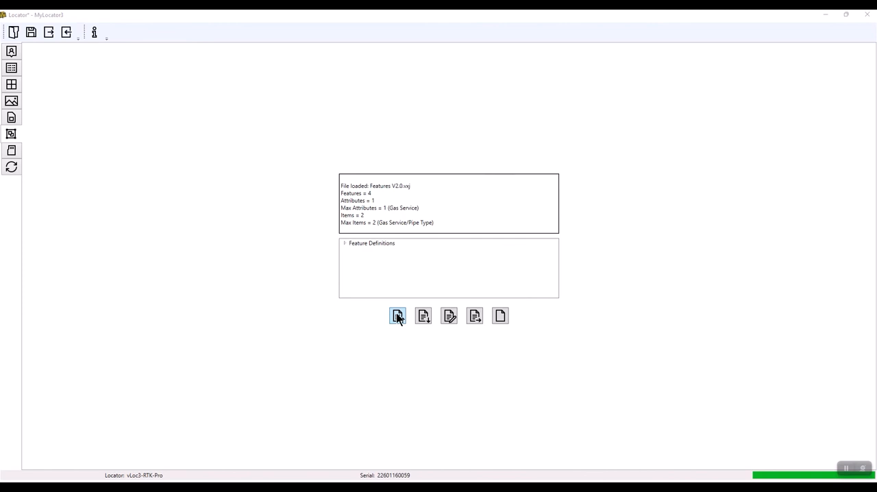
# Step: Import Features V2.0.vxj, reporting 4 features with Gas Service's Pipe Type attribute
pyautogui.click(397, 315)
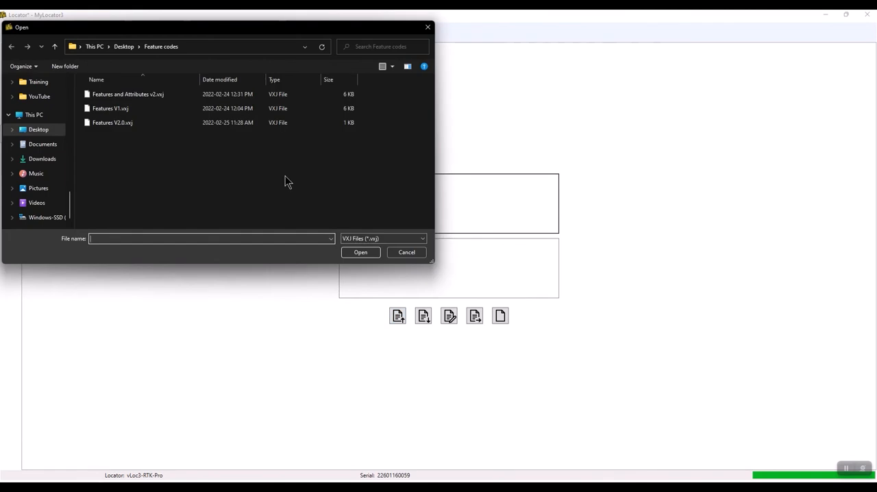
pyautogui.moveTo(342, 231)
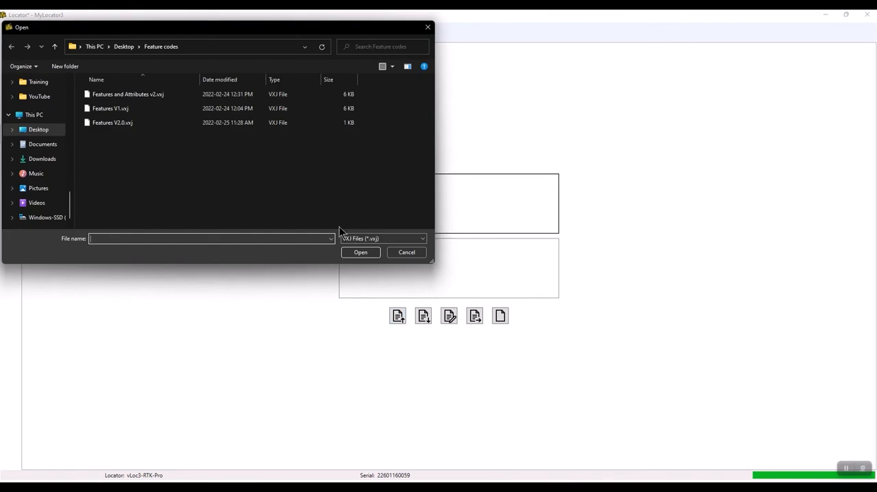
pyautogui.moveTo(316, 214)
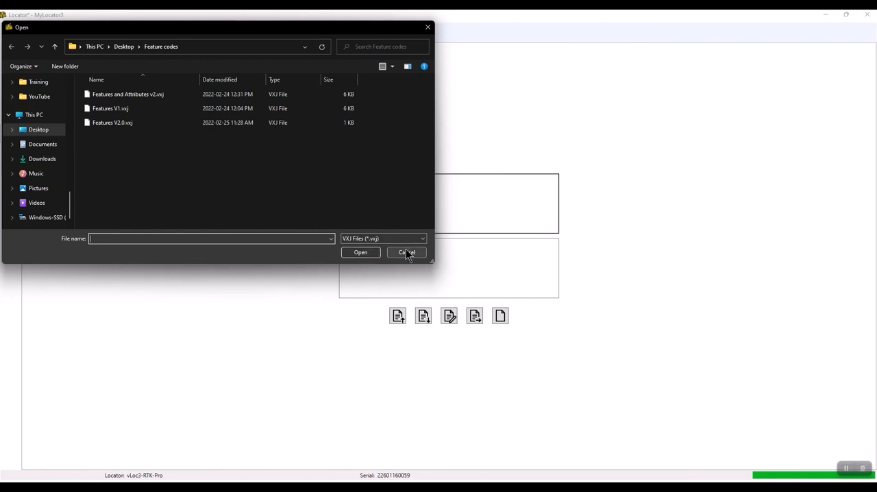
pyautogui.click(113, 122)
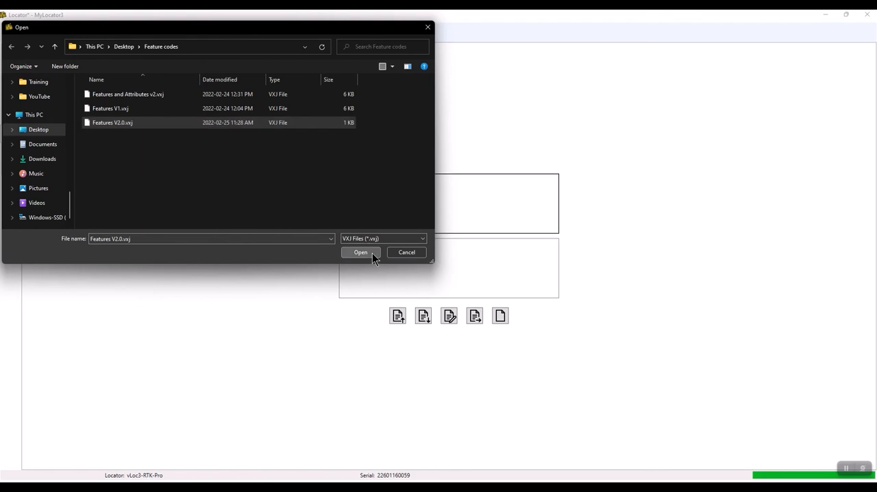
pyautogui.click(361, 252)
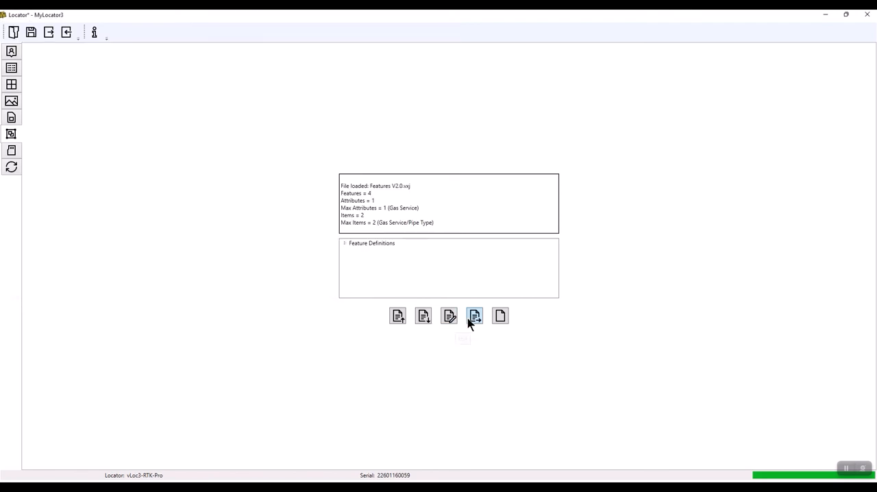
pyautogui.moveTo(474, 316)
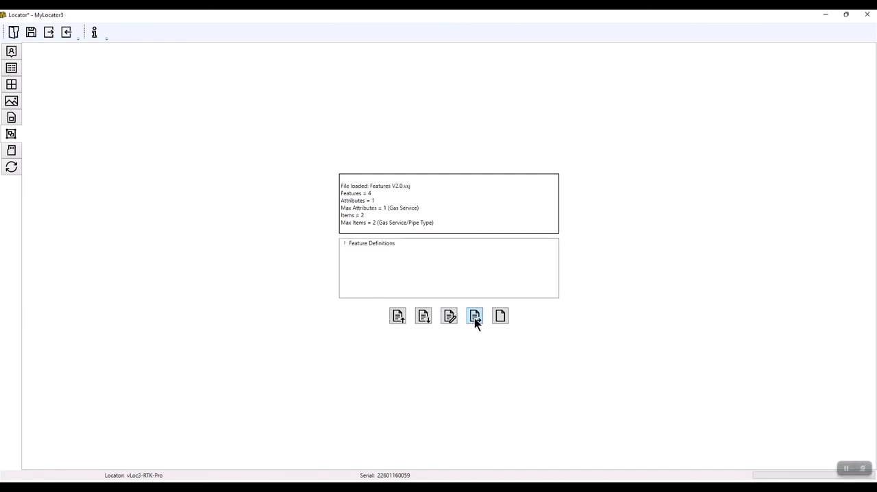
pyautogui.moveTo(466, 351)
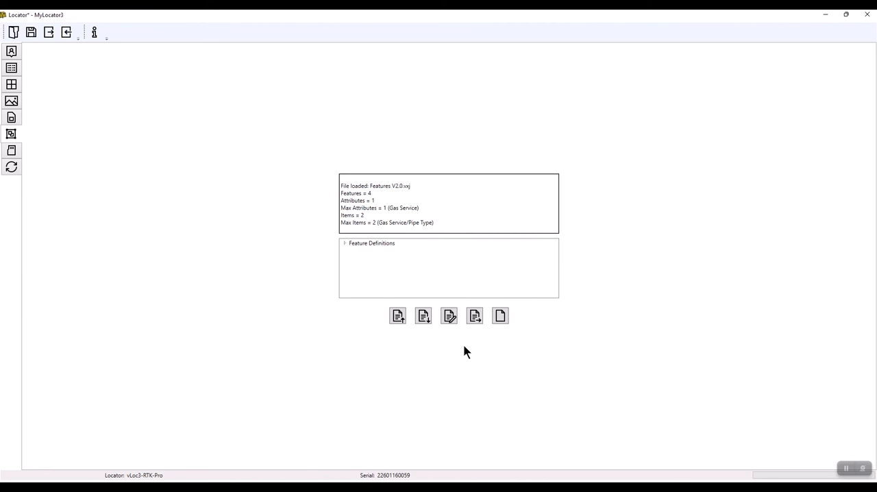
pyautogui.moveTo(398, 310)
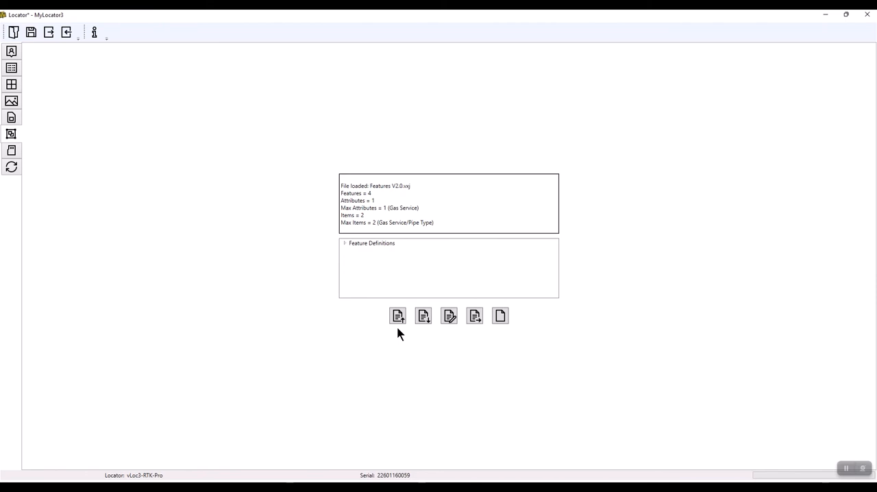
# Step: Import Features V1.vxj instead, reporting its larger feature list
pyautogui.click(397, 316)
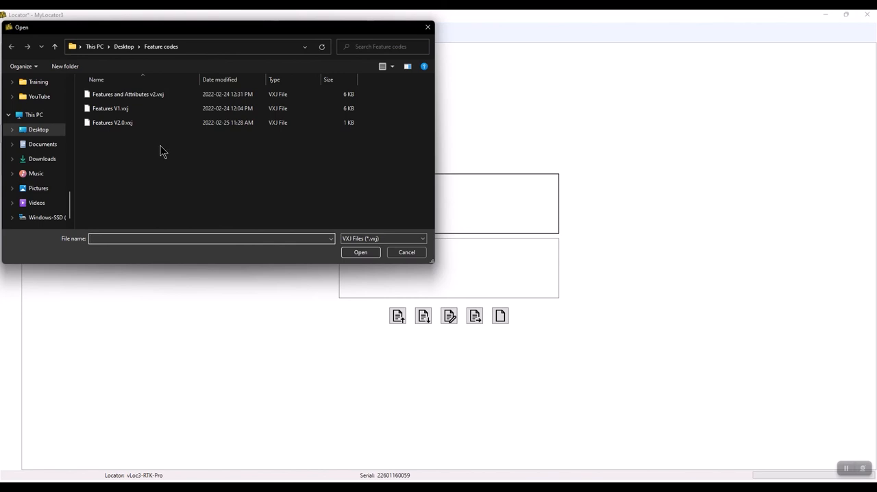
pyautogui.click(109, 108)
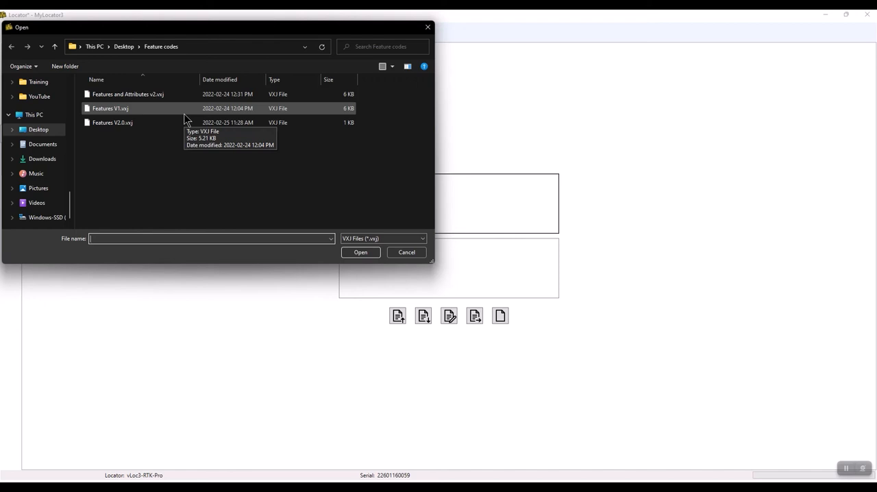
pyautogui.click(110, 108)
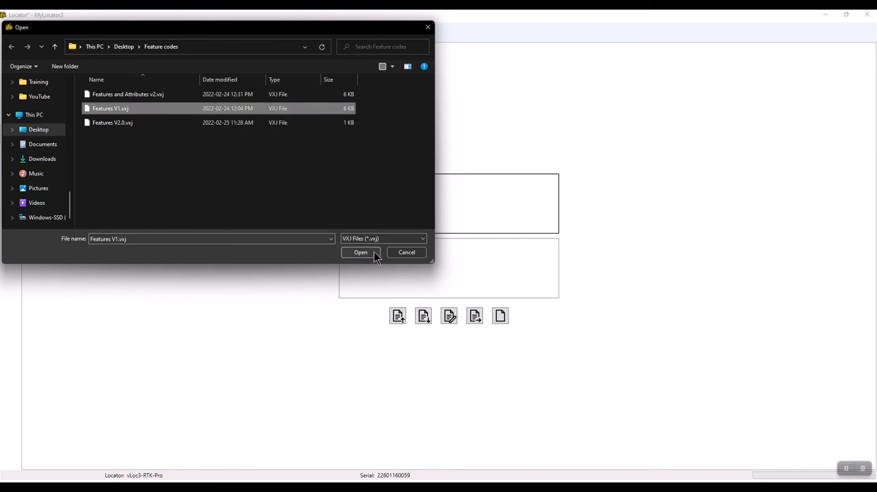
pyautogui.click(360, 253)
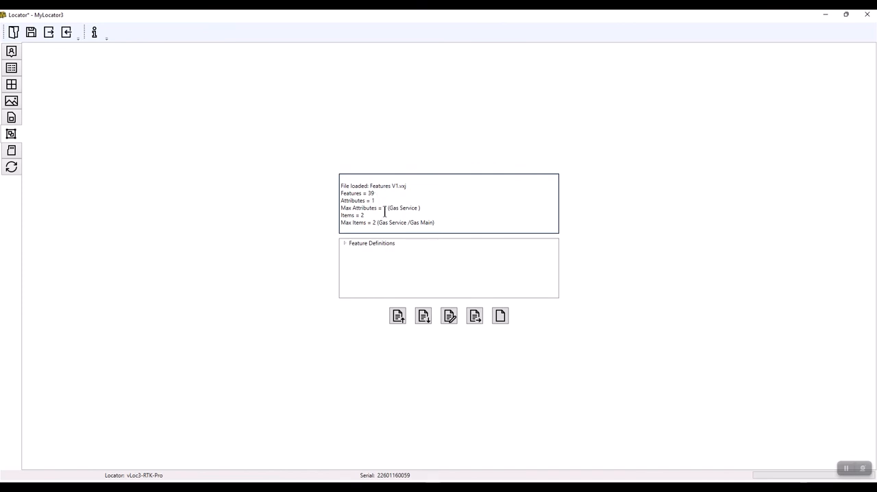
pyautogui.click(474, 315)
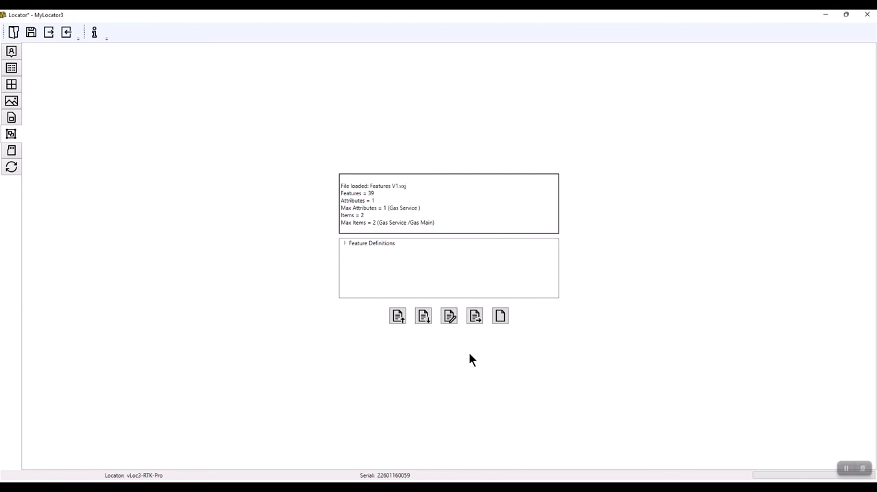
pyautogui.moveTo(412, 343)
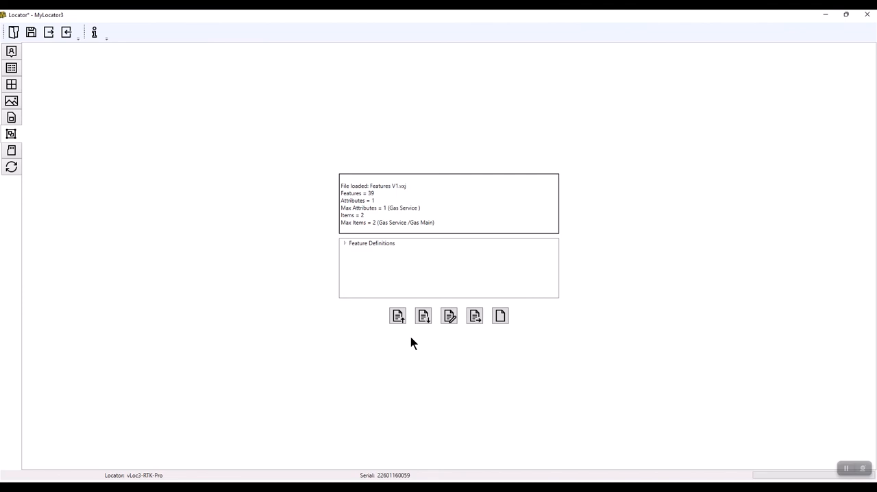